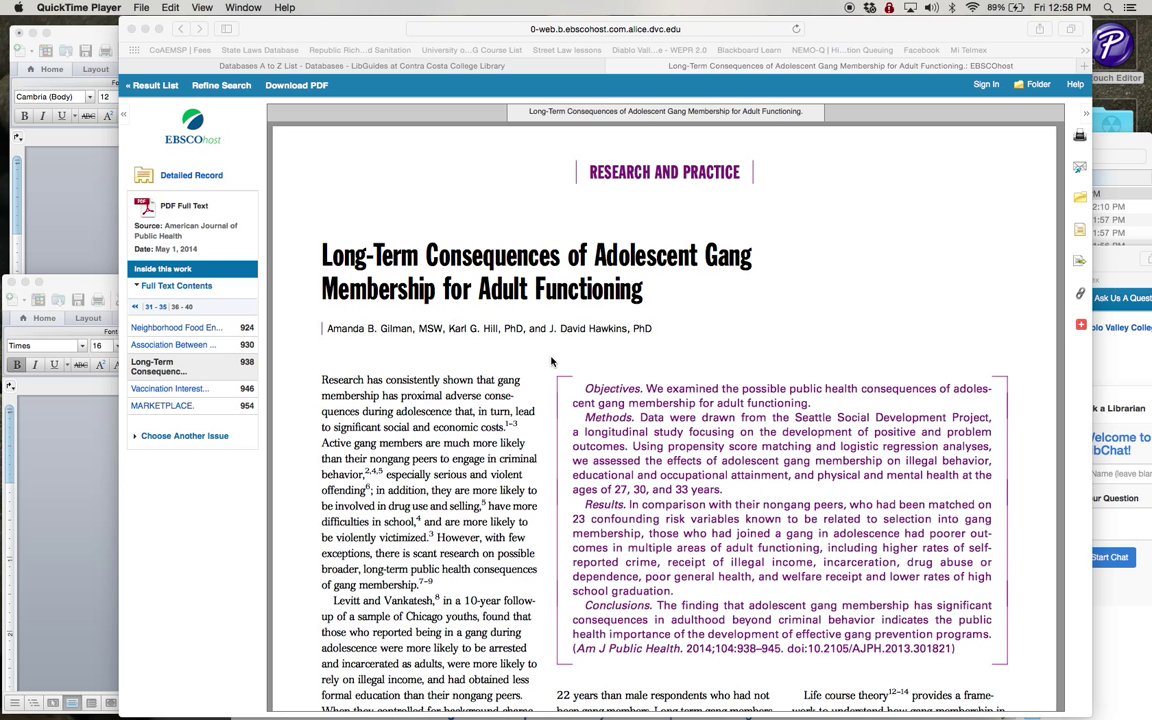
- Switch to the PTEA development document in Word, showing the Gilman citation and empty headings
scroll("down", 3)
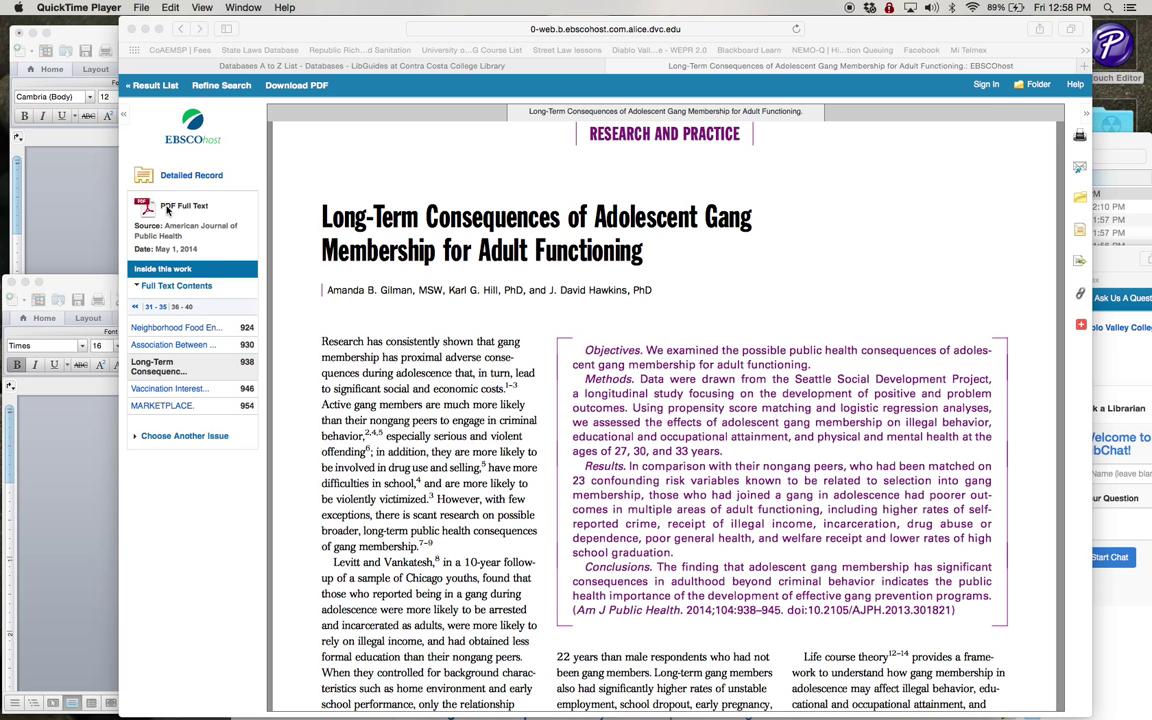
mouse_move(778, 496)
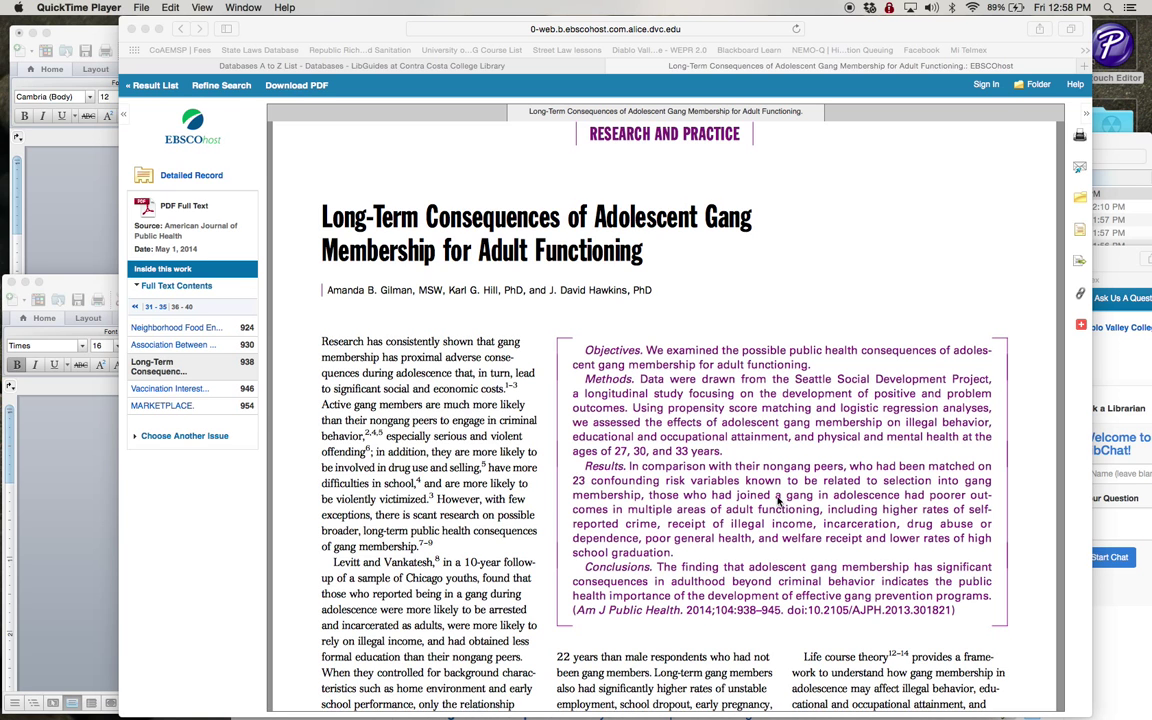
key("F3")
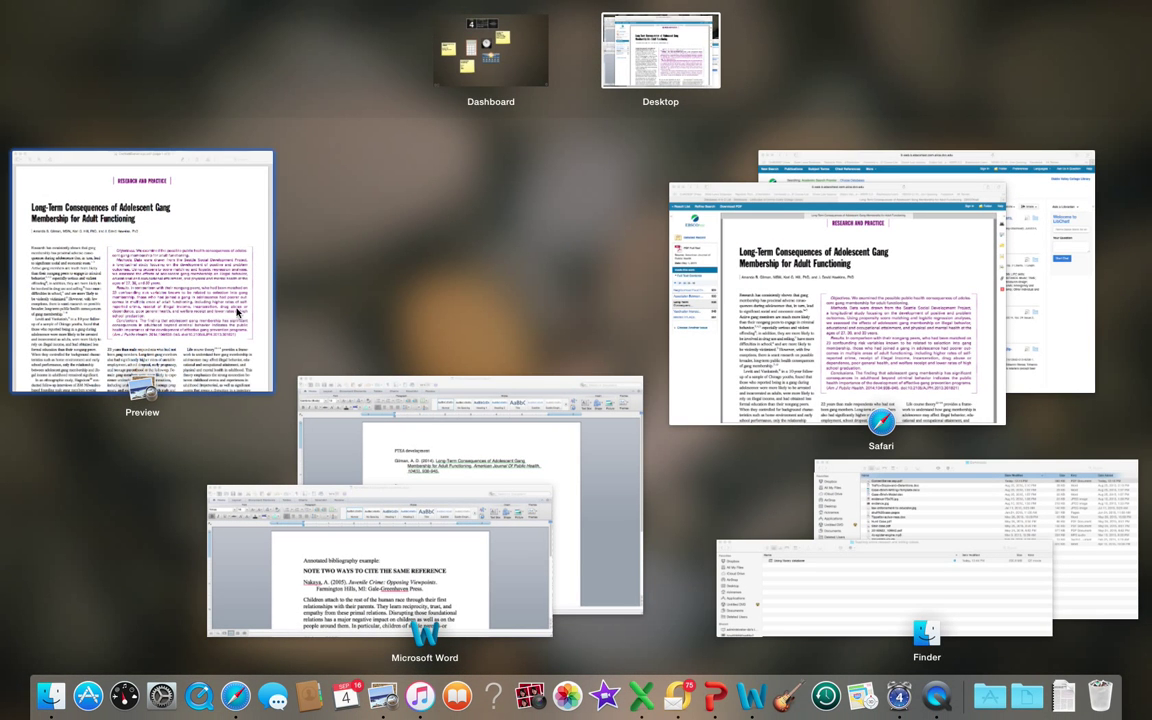
left_click(145, 280)
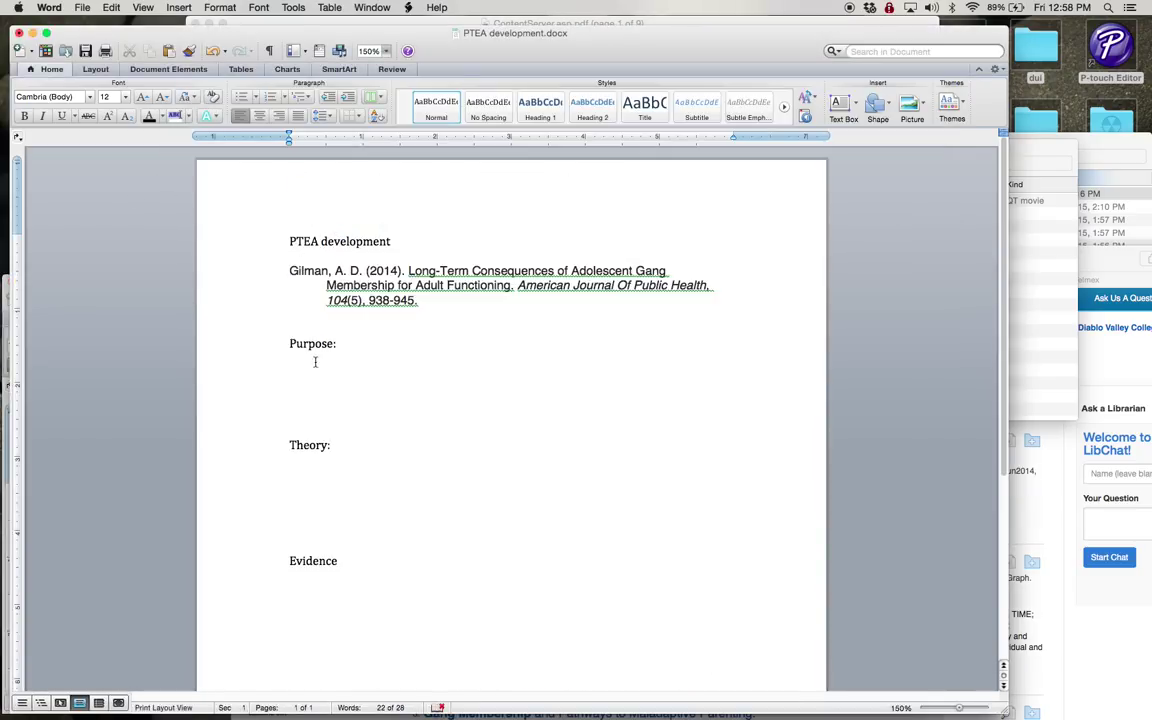
scroll("down", 3)
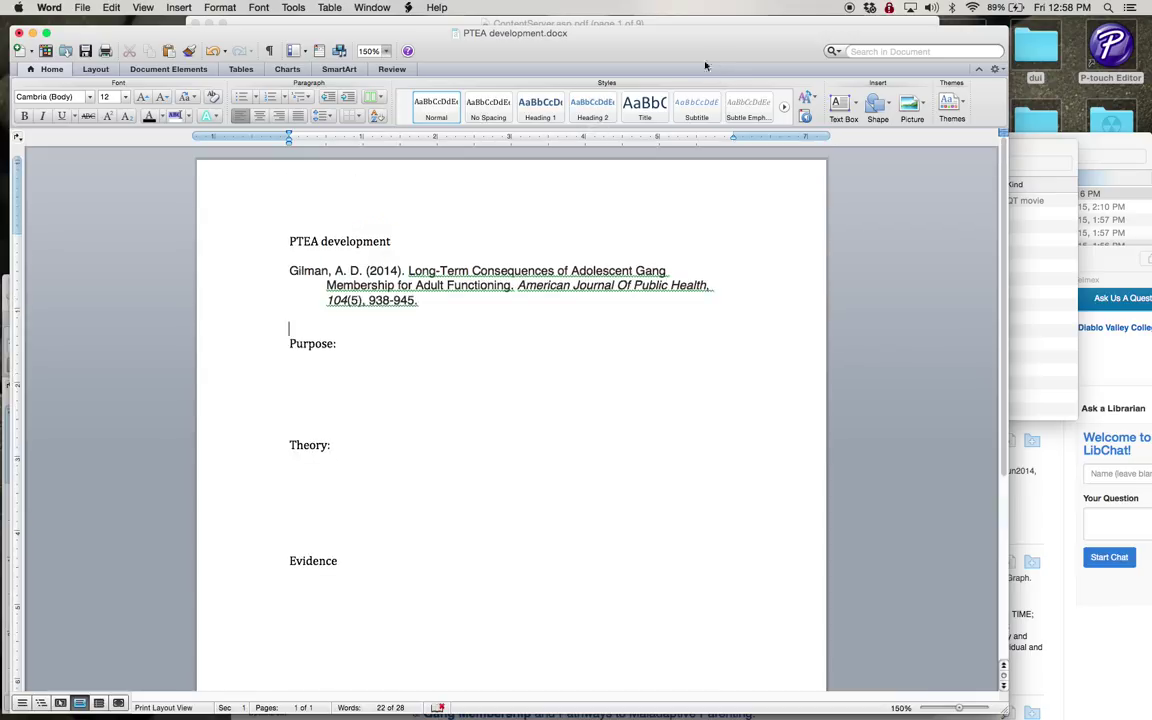
mouse_move(469, 138)
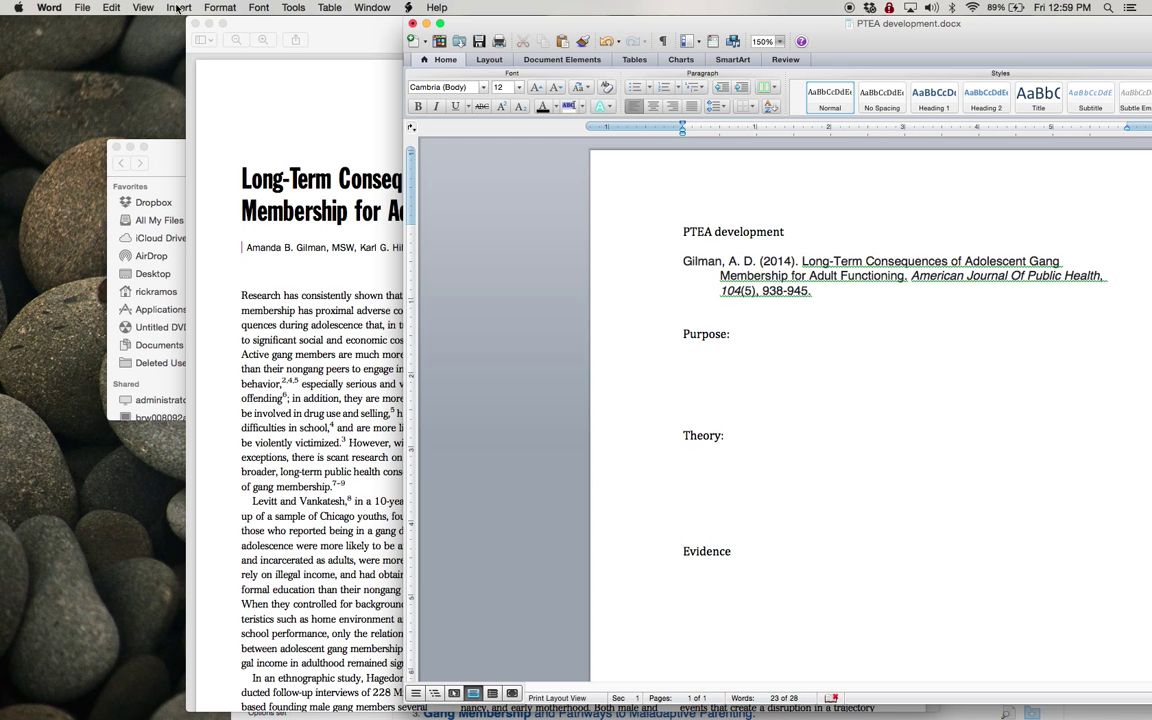
- Paste the objectives sentence after Purpose with matching formatting, replacing 'We' with 'Gilman'
left_click(110, 9)
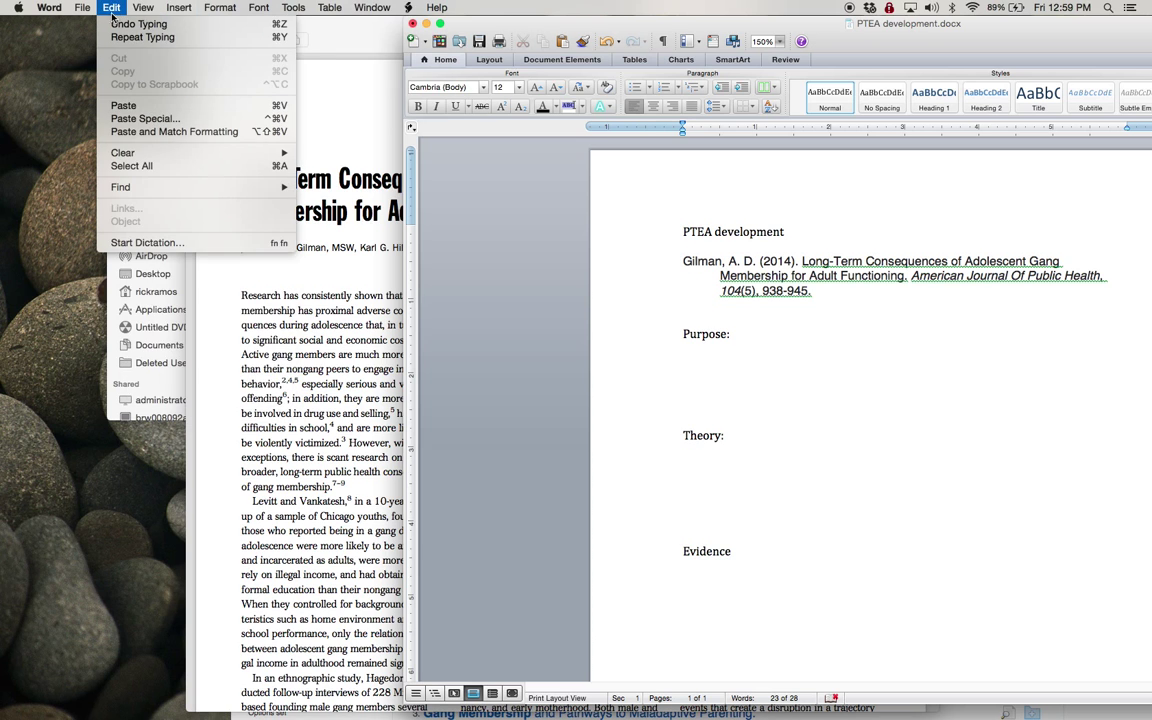
mouse_move(174, 131)
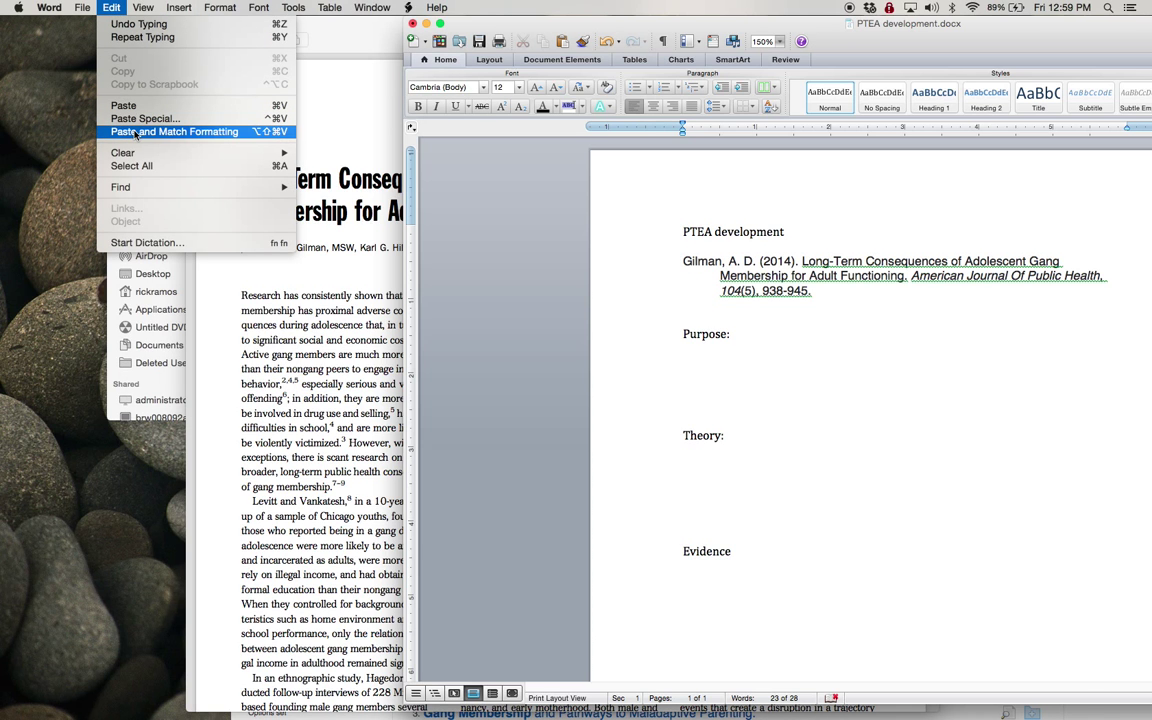
left_click(173, 131)
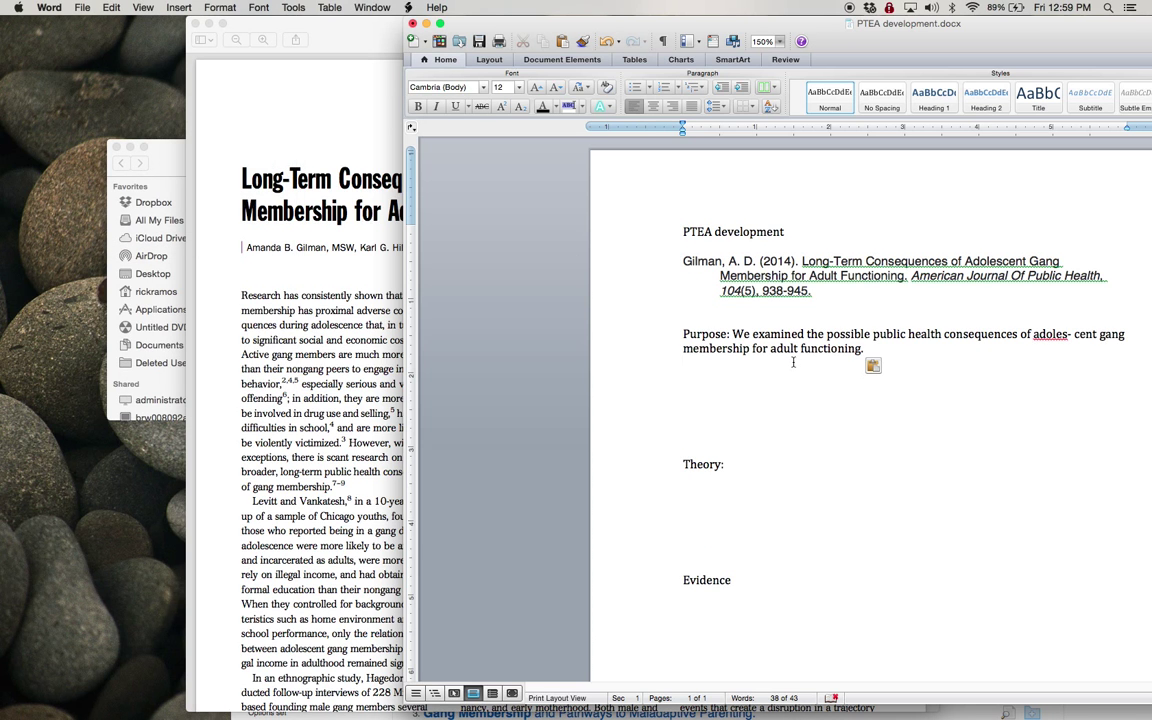
double_click(742, 334)
type("G")
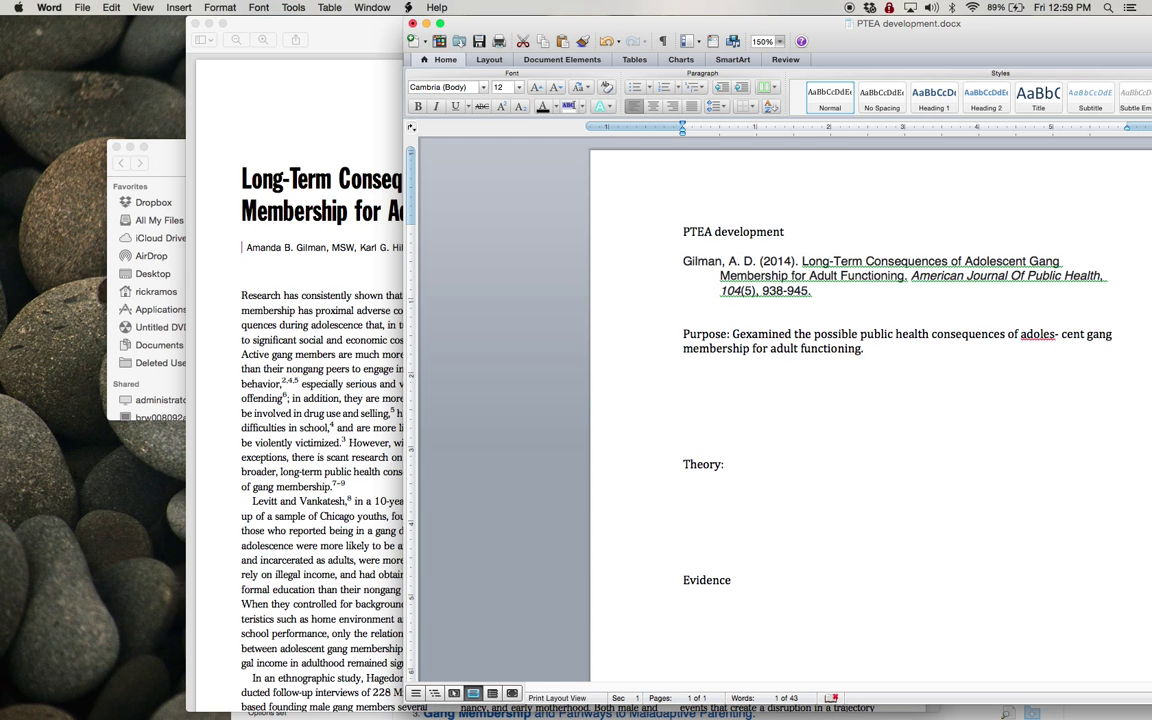
type("ilman")
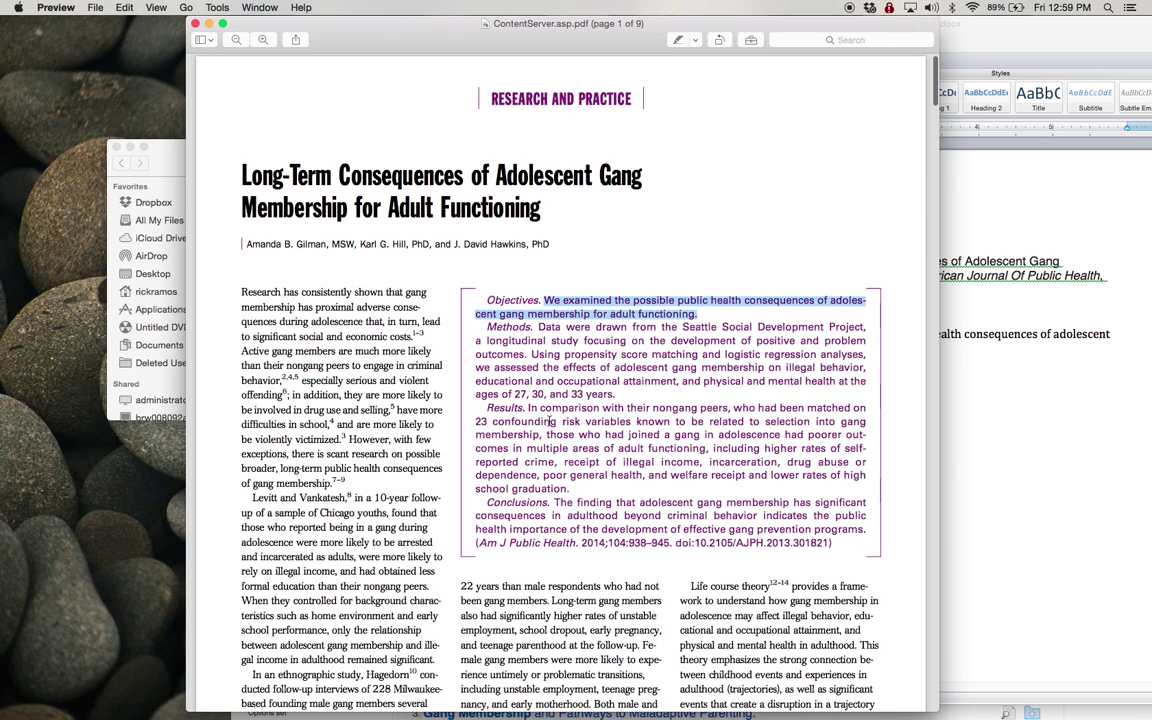
- Paste the article's conclusions sentence after Theory with matching formatting
scroll("down", 3)
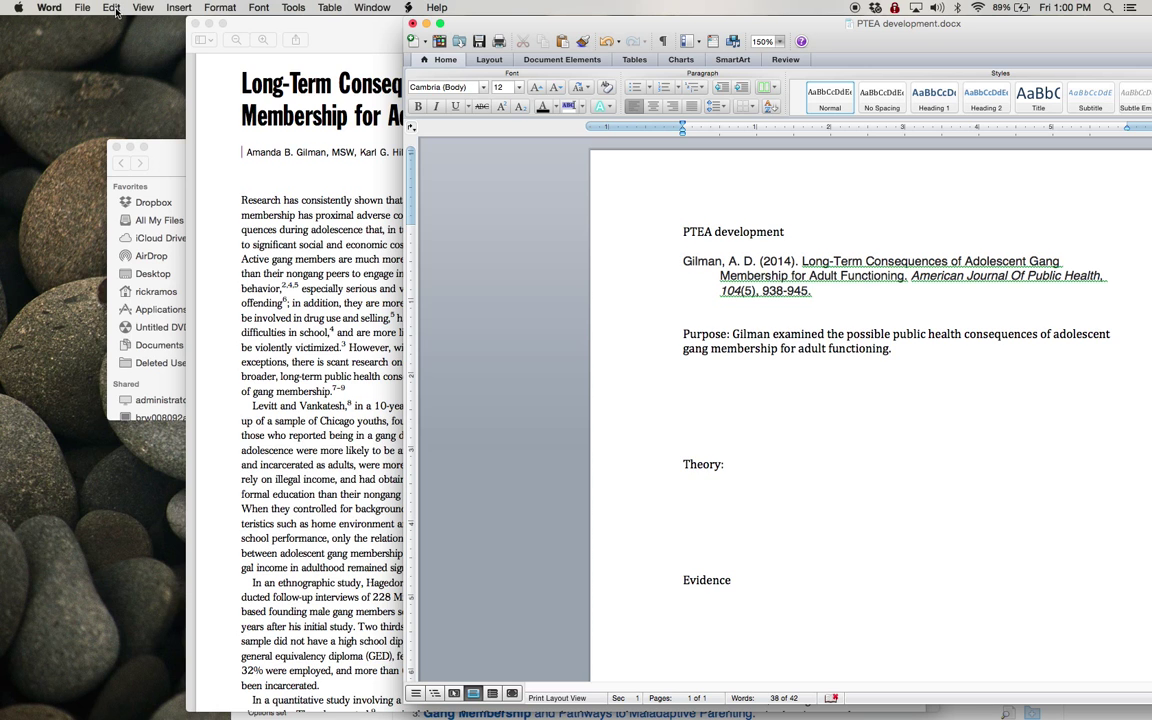
left_click(104, 9)
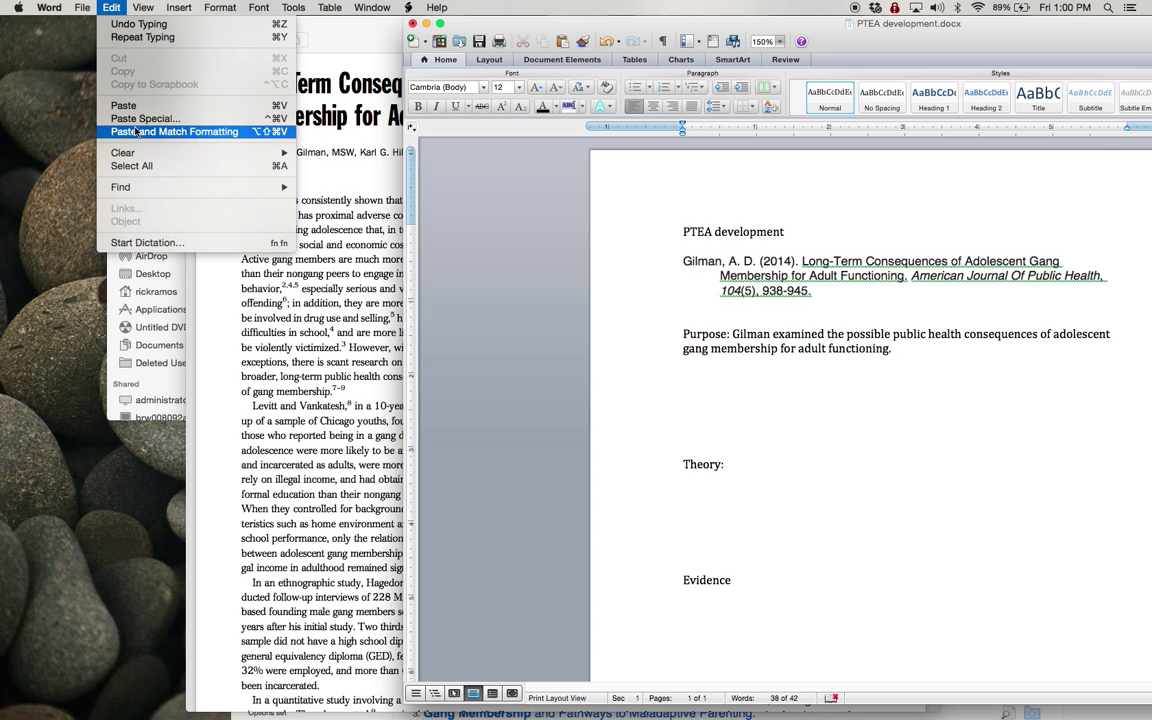
left_click(174, 130)
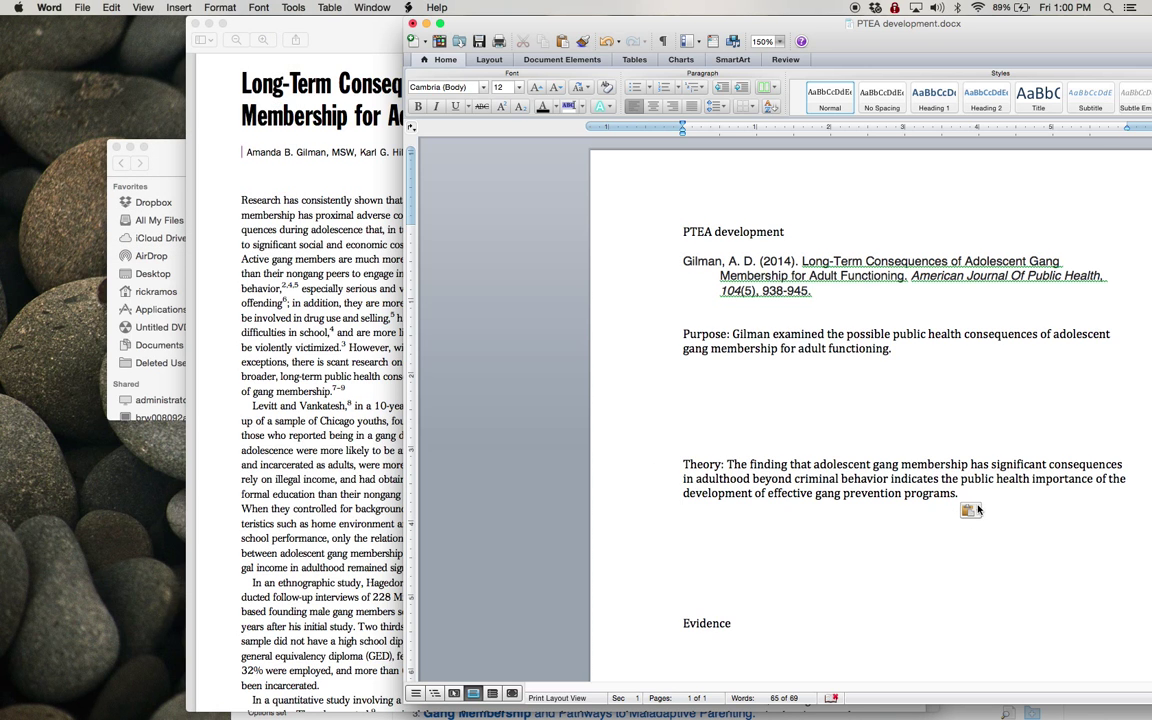
- Type the note 'Lack of education, Lack of employment, drug use' below it
type("Lack")
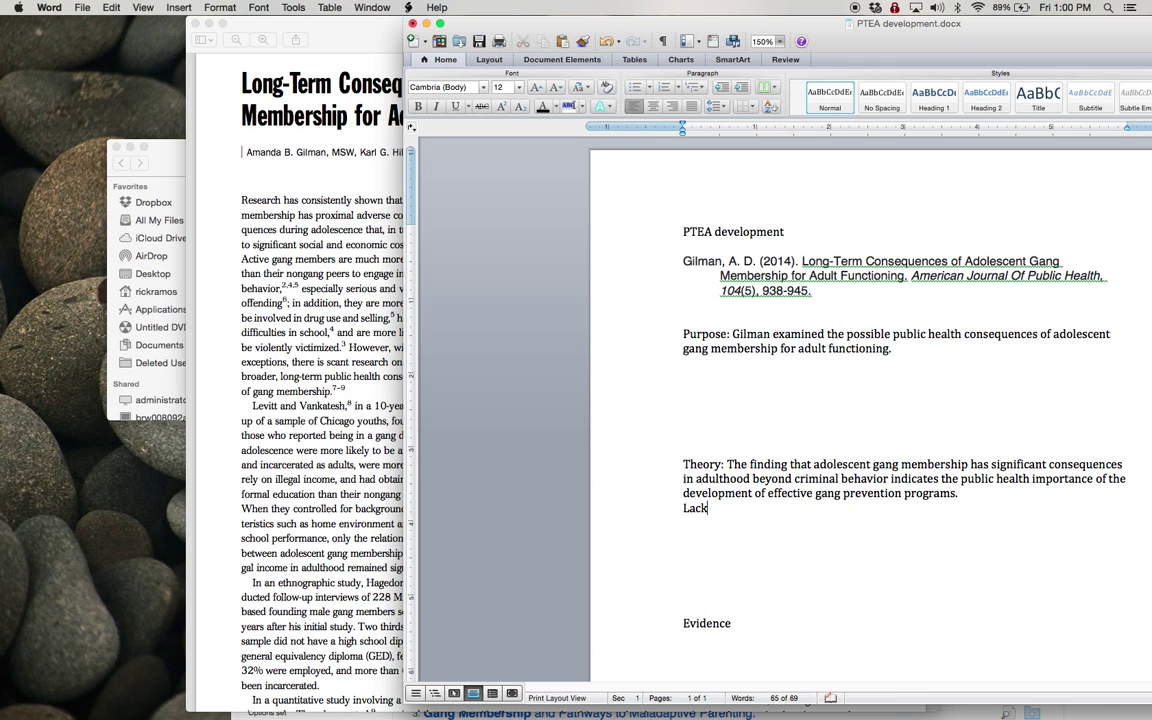
type("of educa")
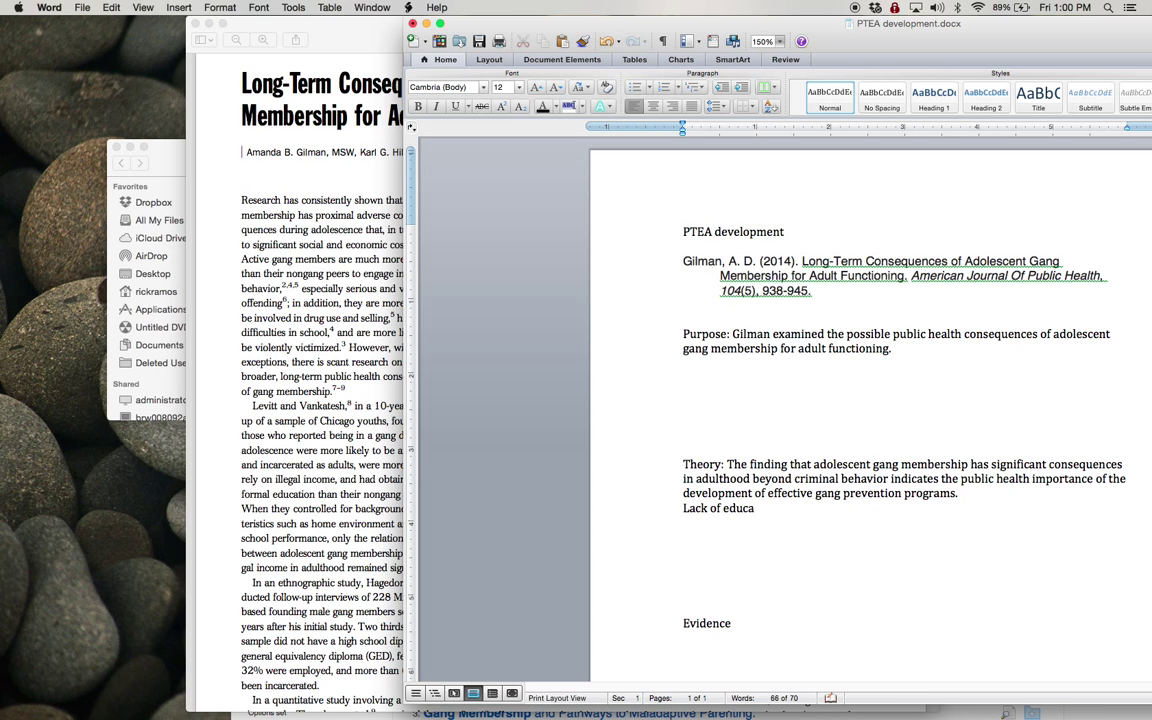
type("tion,")
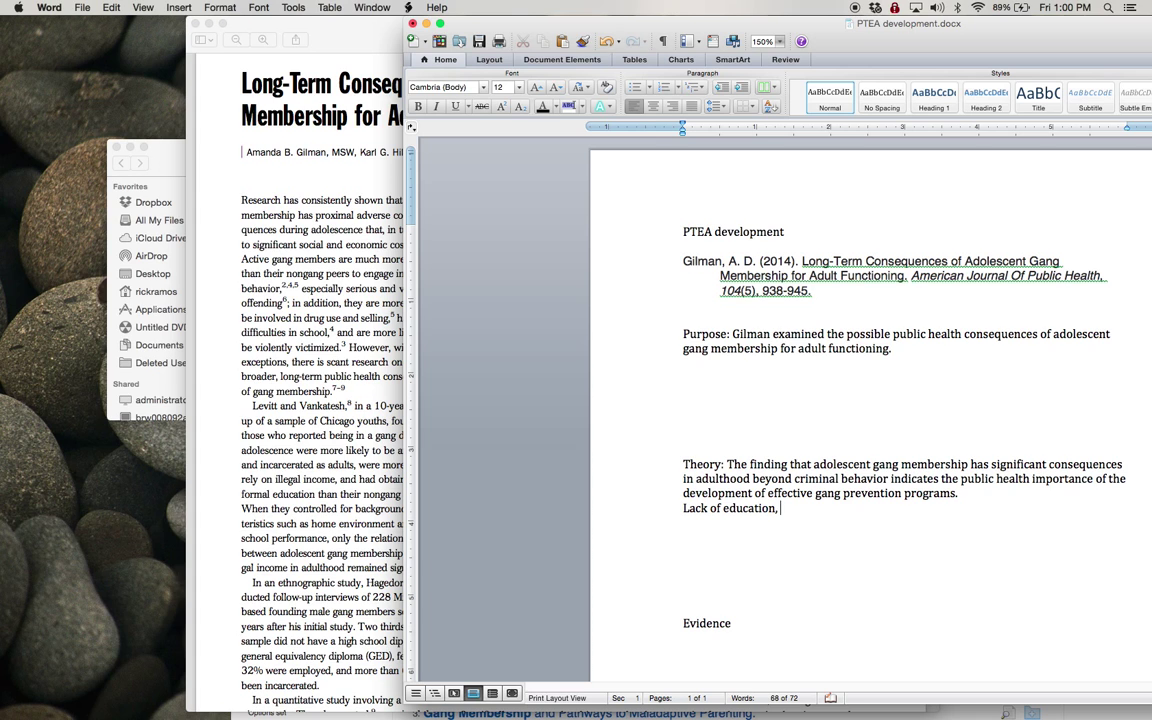
type("Lack of em")
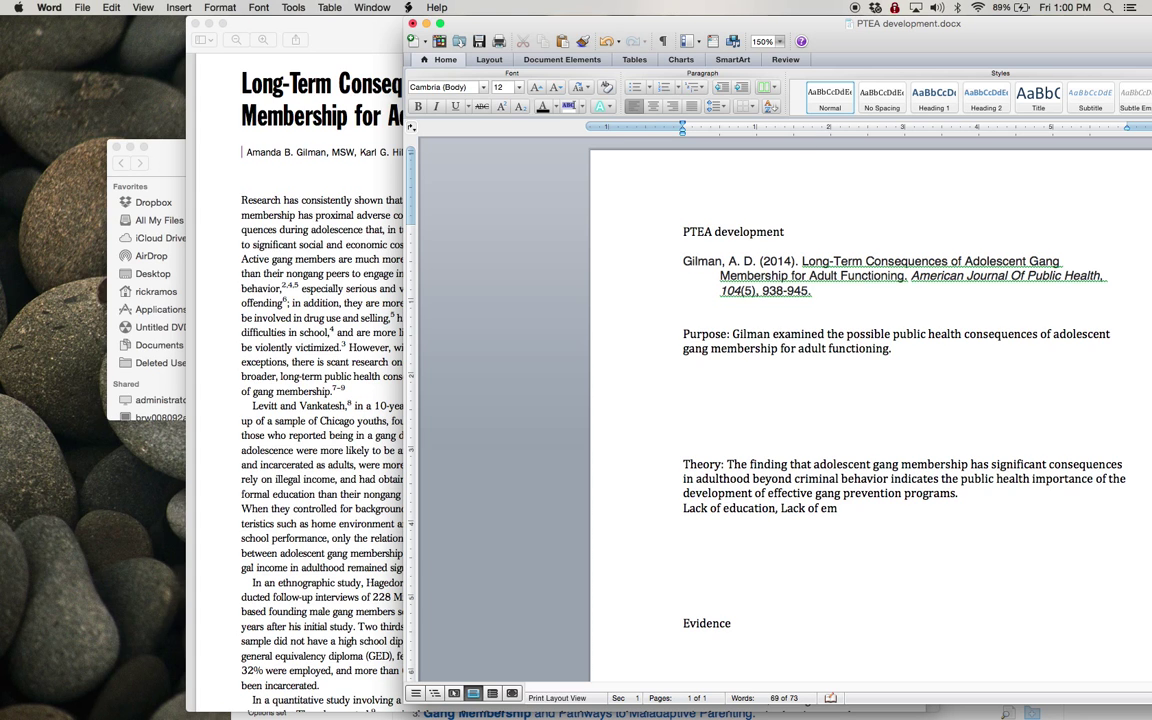
type("ployment")
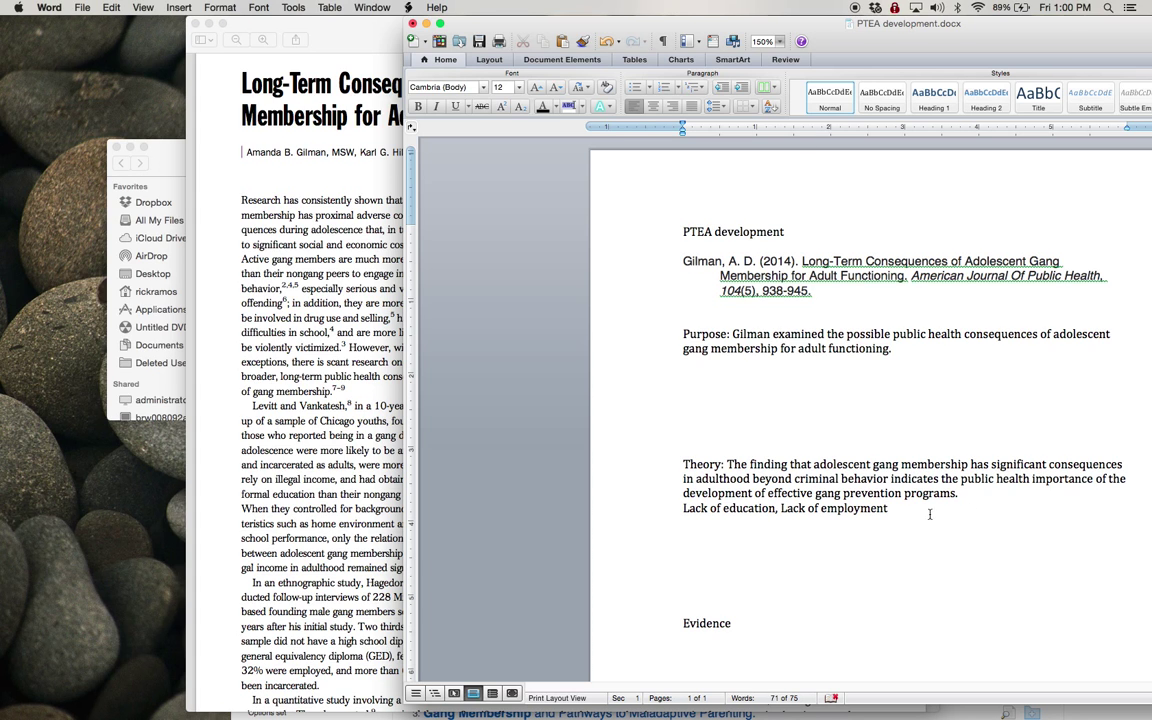
mouse_move(729, 400)
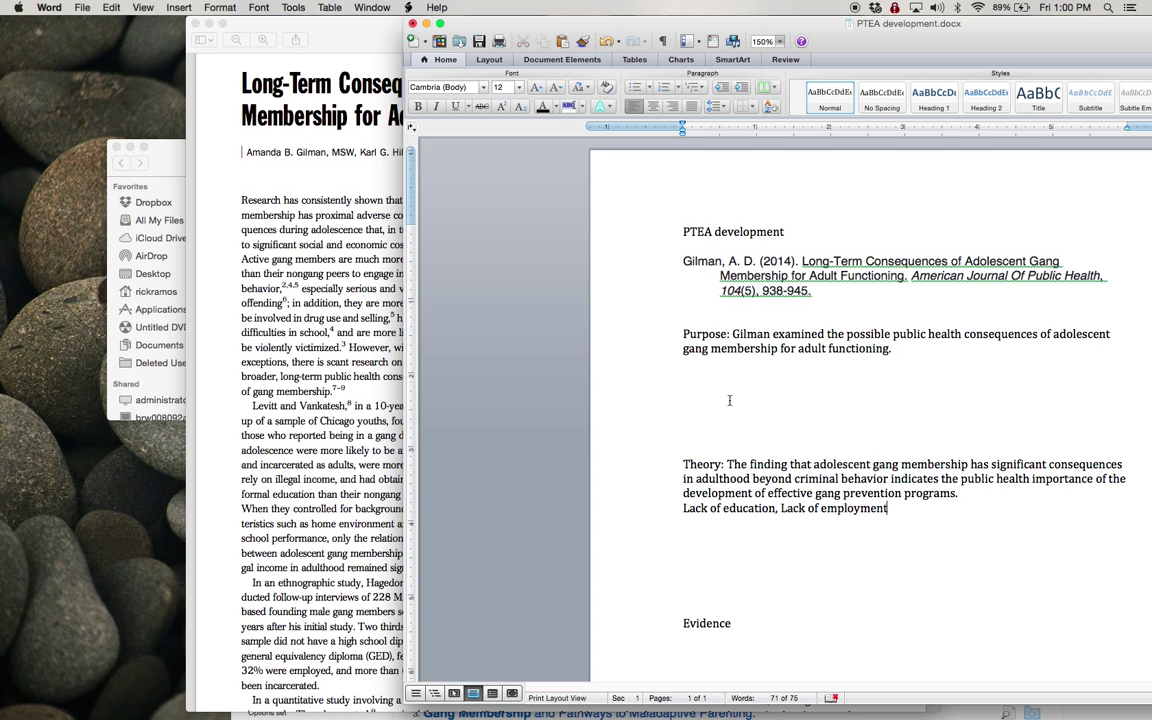
type(", drug use")
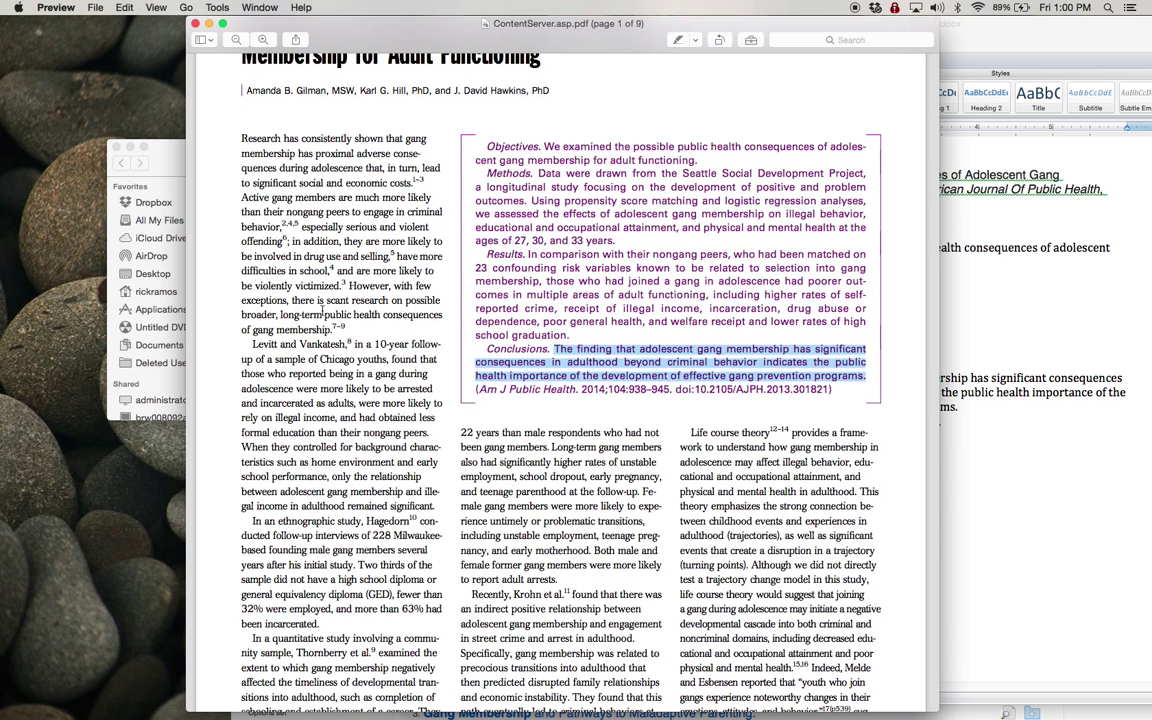
- Highlight the active gang members passage and the Levitt and Vankatesh findings in yellow
scroll("down", 3)
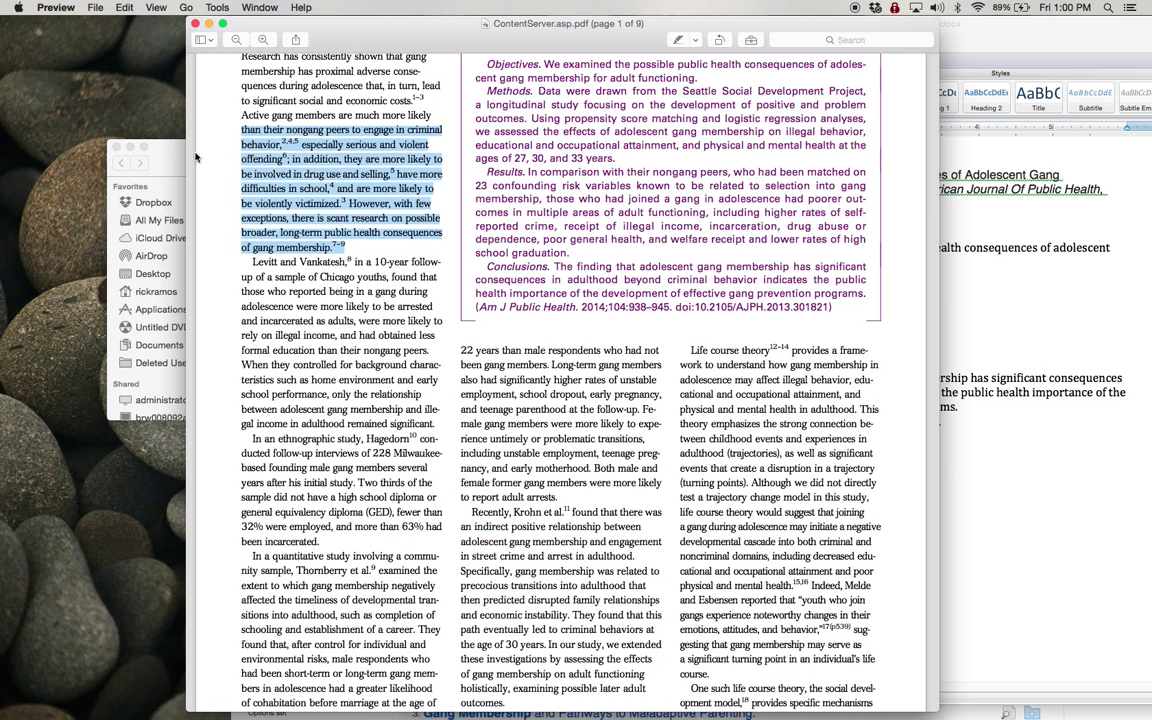
mouse_move(203, 151)
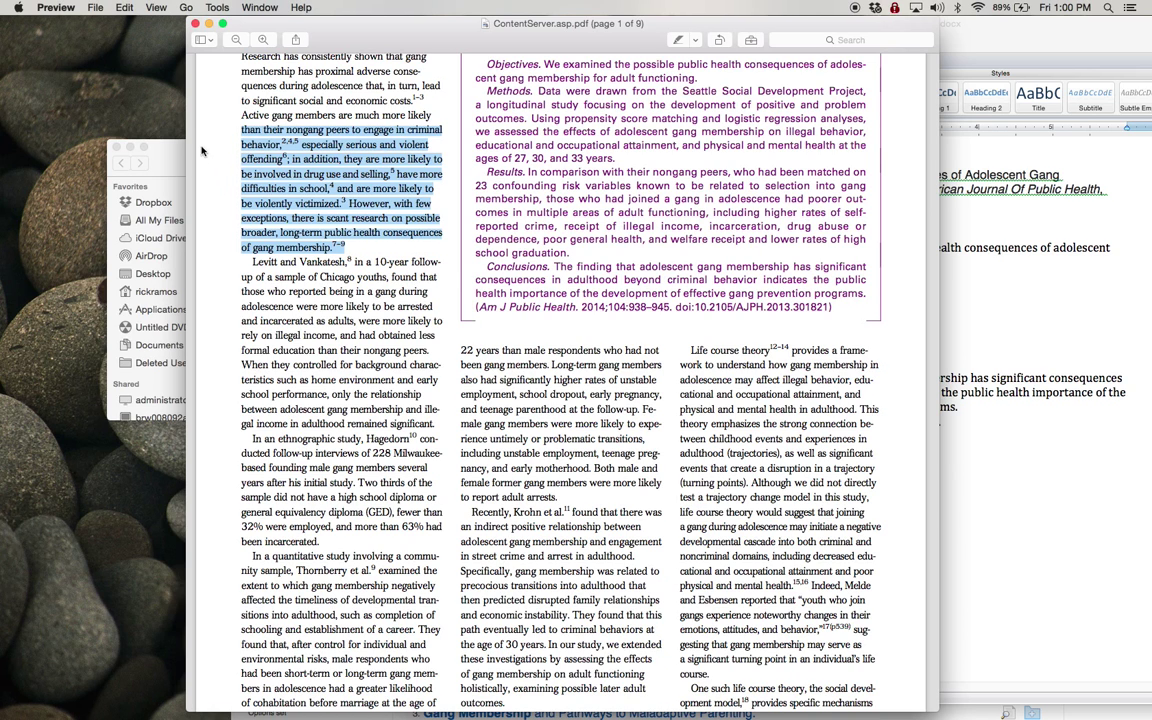
mouse_move(227, 148)
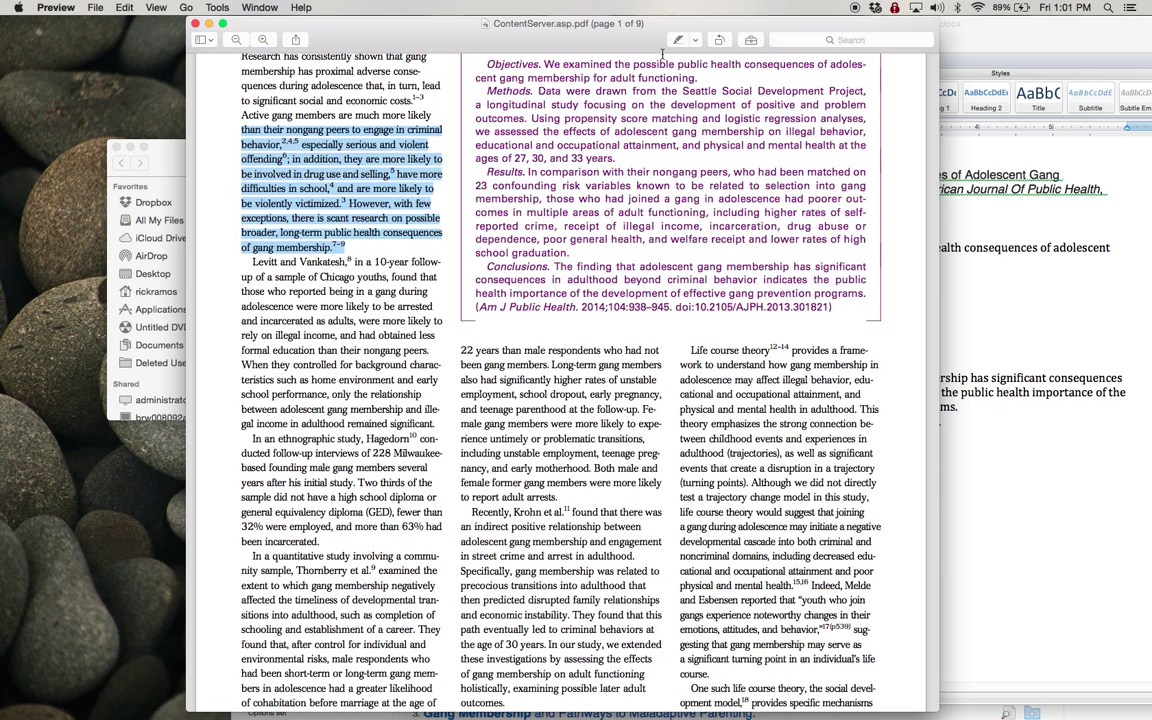
left_click(707, 40)
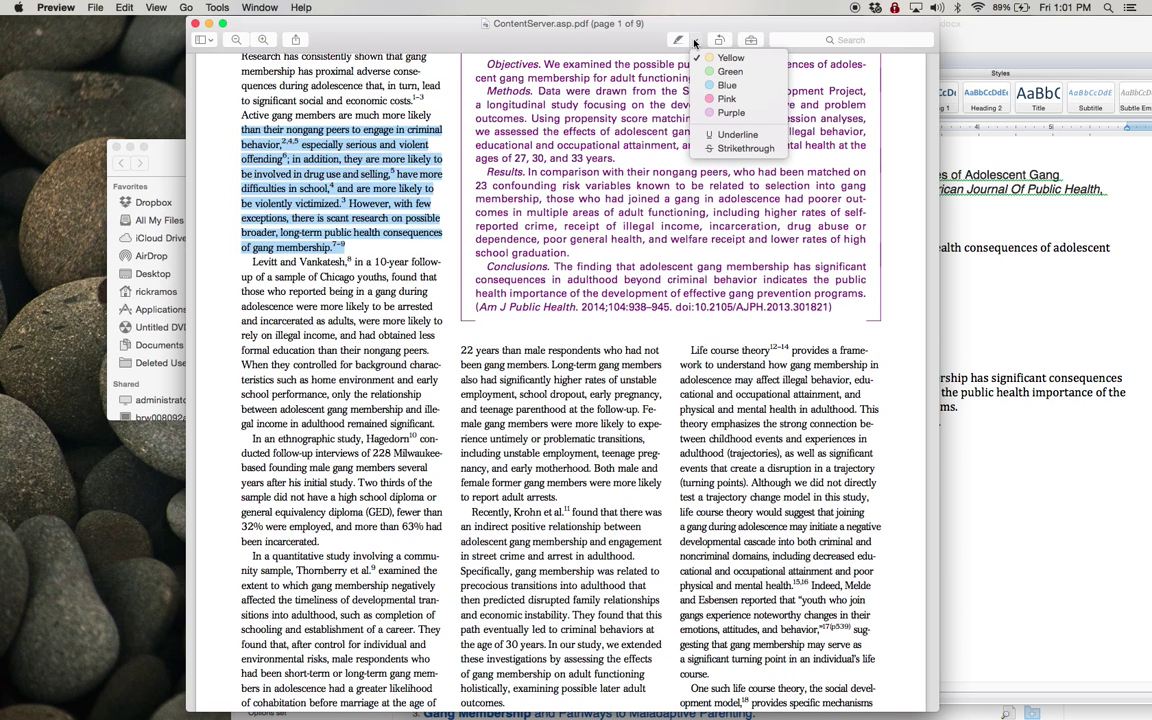
left_click(726, 57)
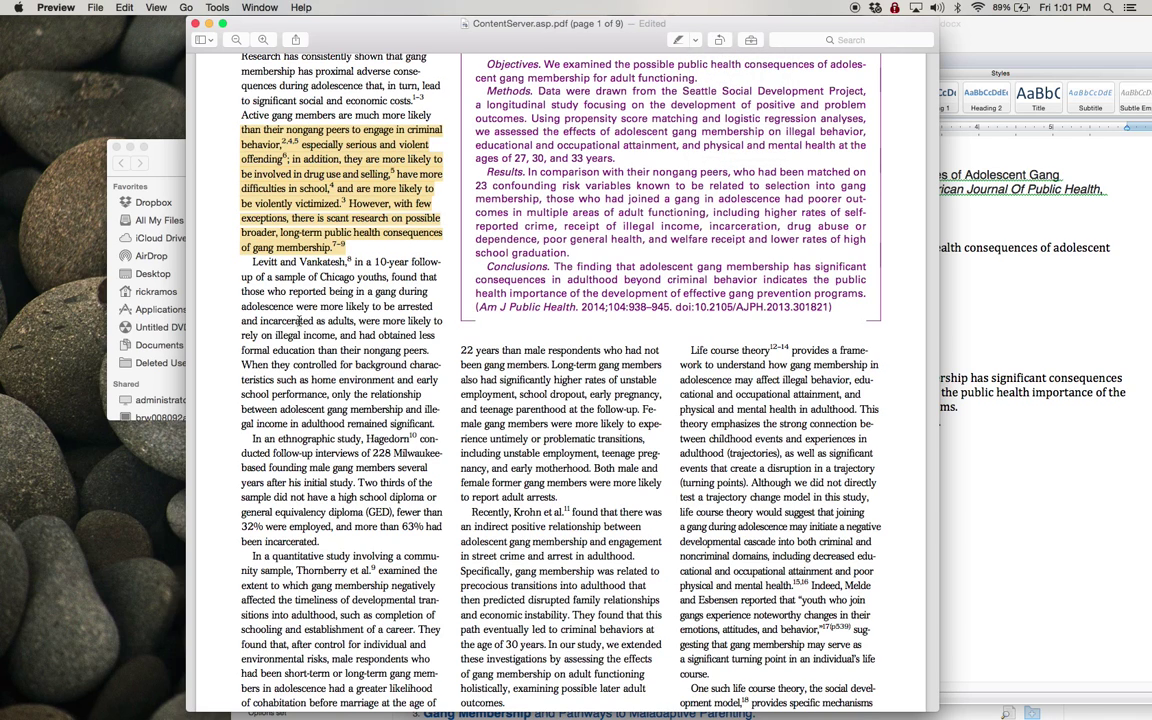
scroll("down", 3)
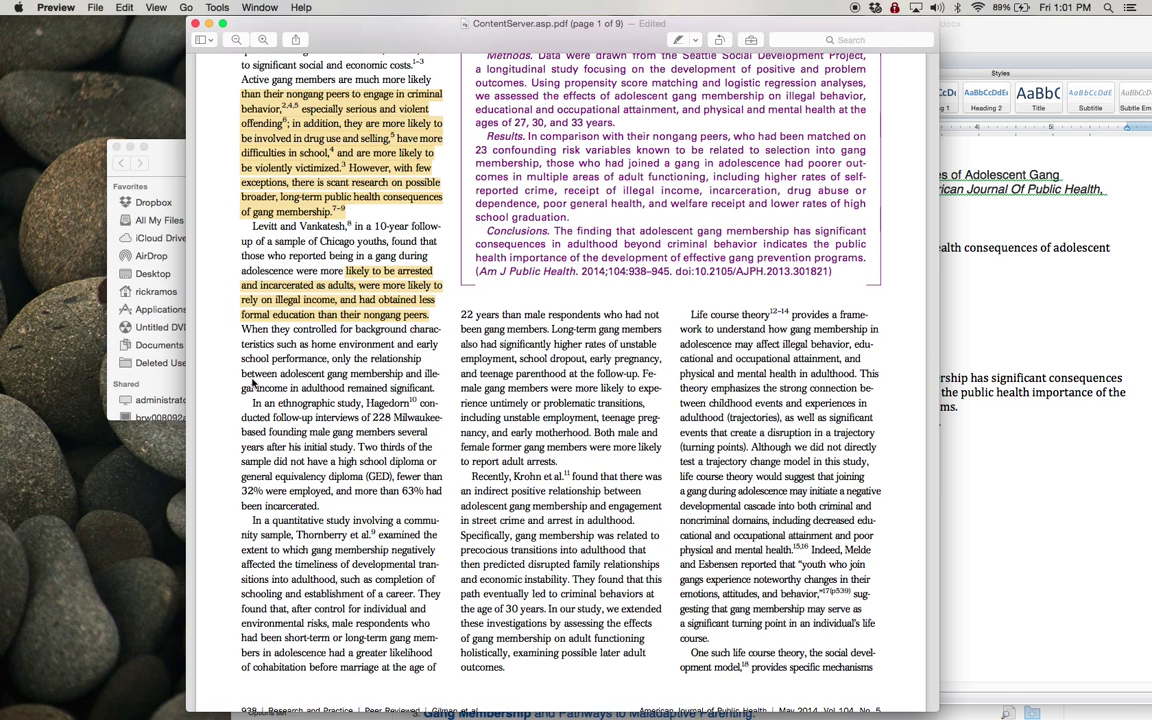
- Scroll through the remaining pages of the Gilman article PDF
scroll("down", 3)
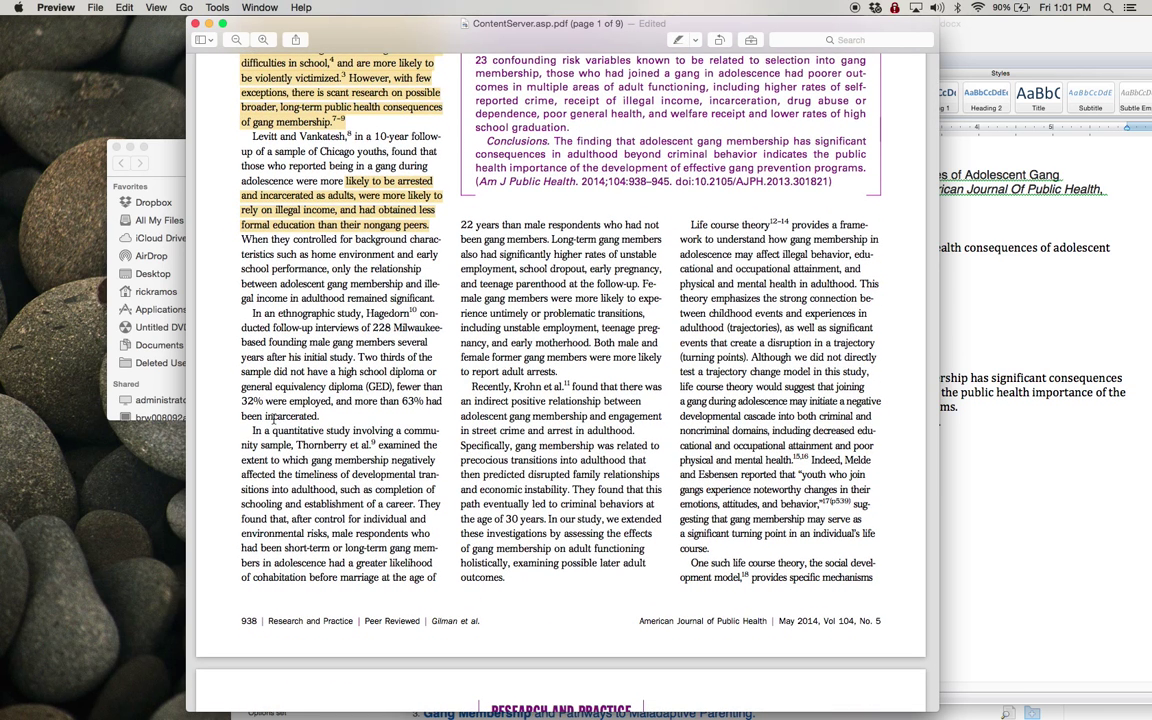
scroll("down", 3)
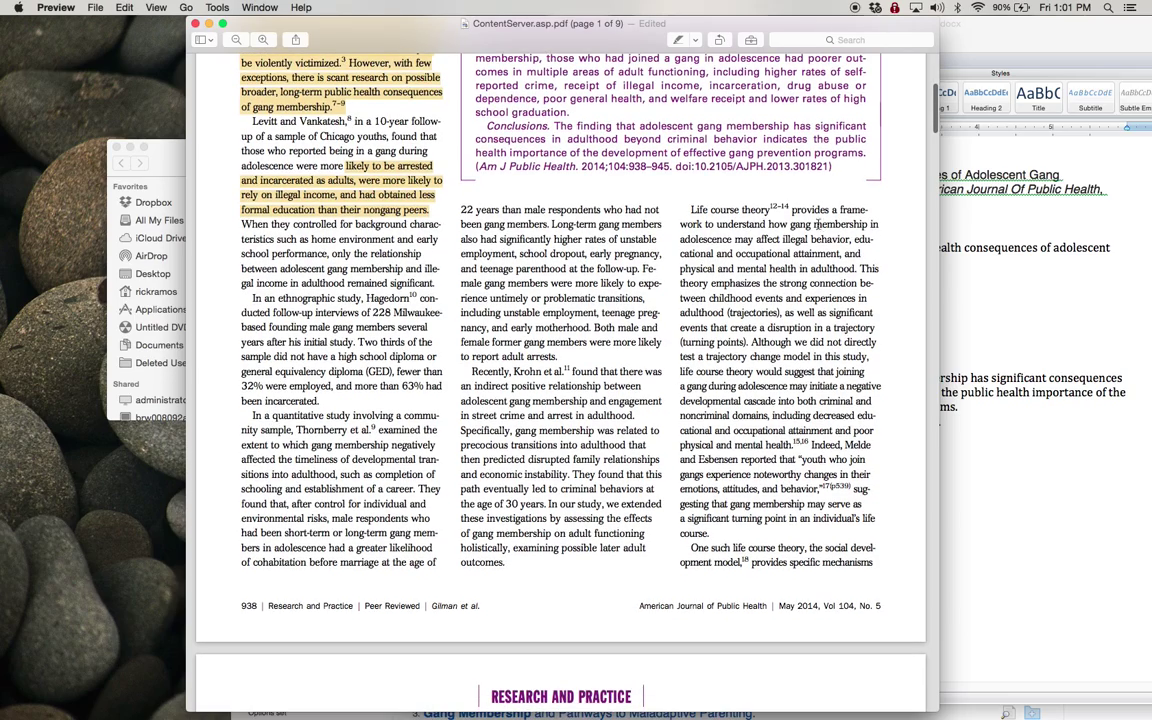
scroll("down", 3)
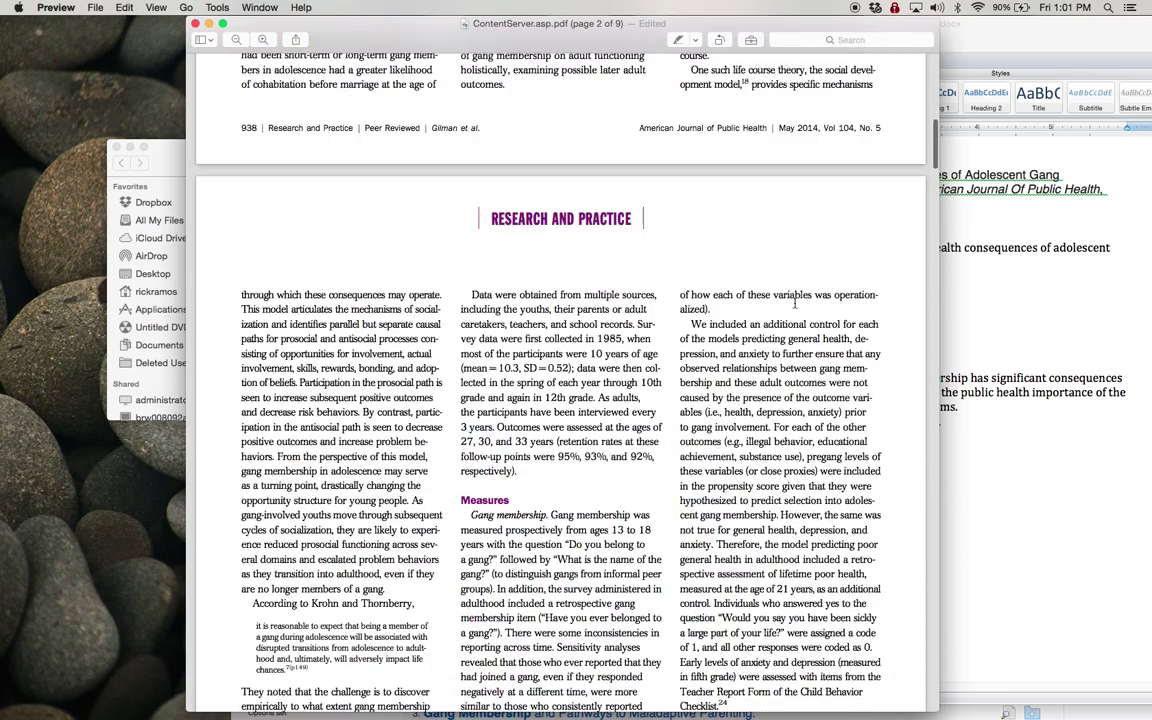
scroll("down", 3)
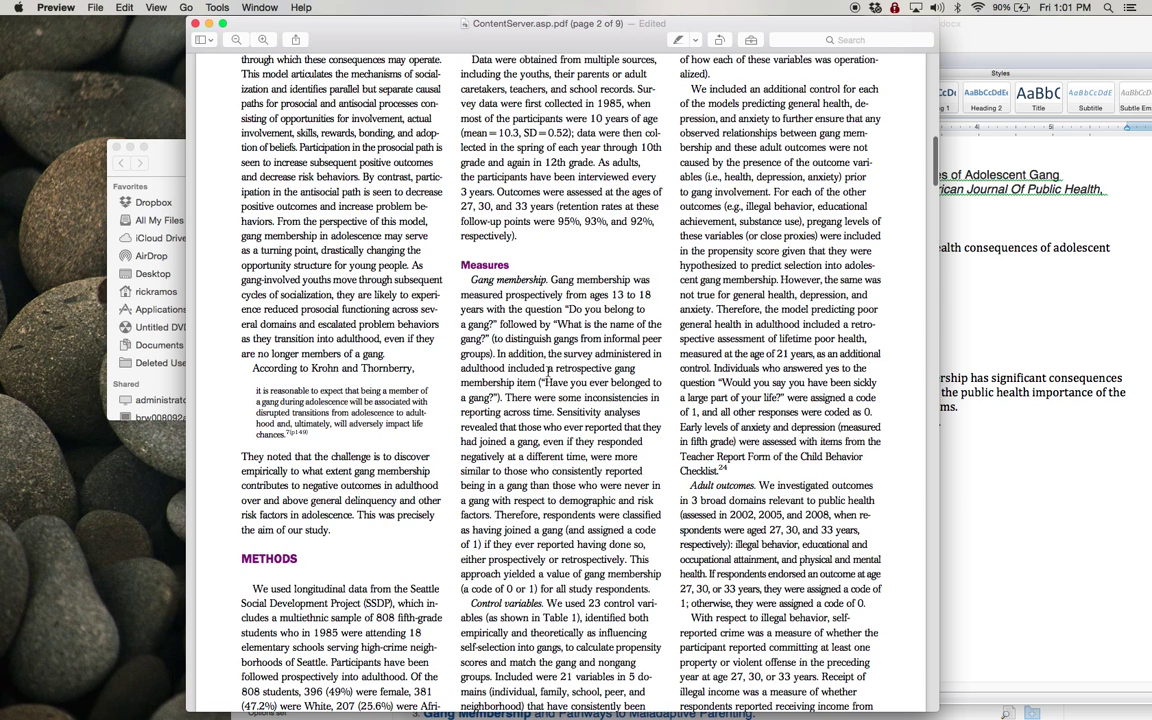
mouse_move(481, 441)
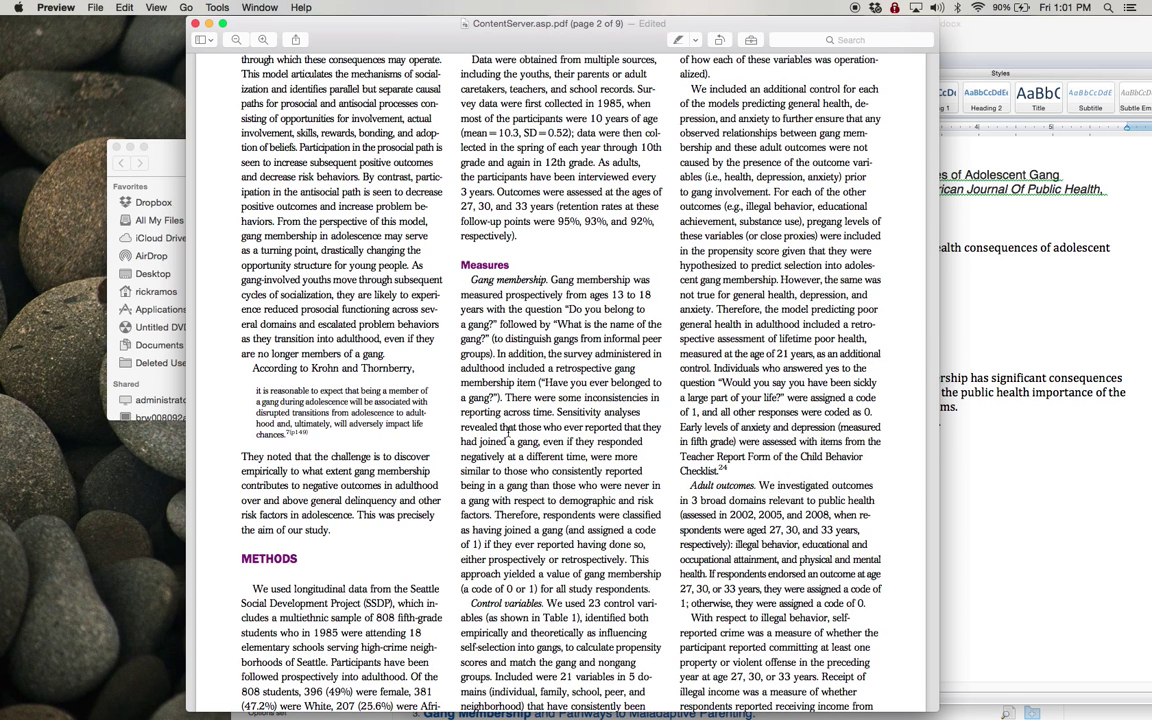
scroll("down", 3)
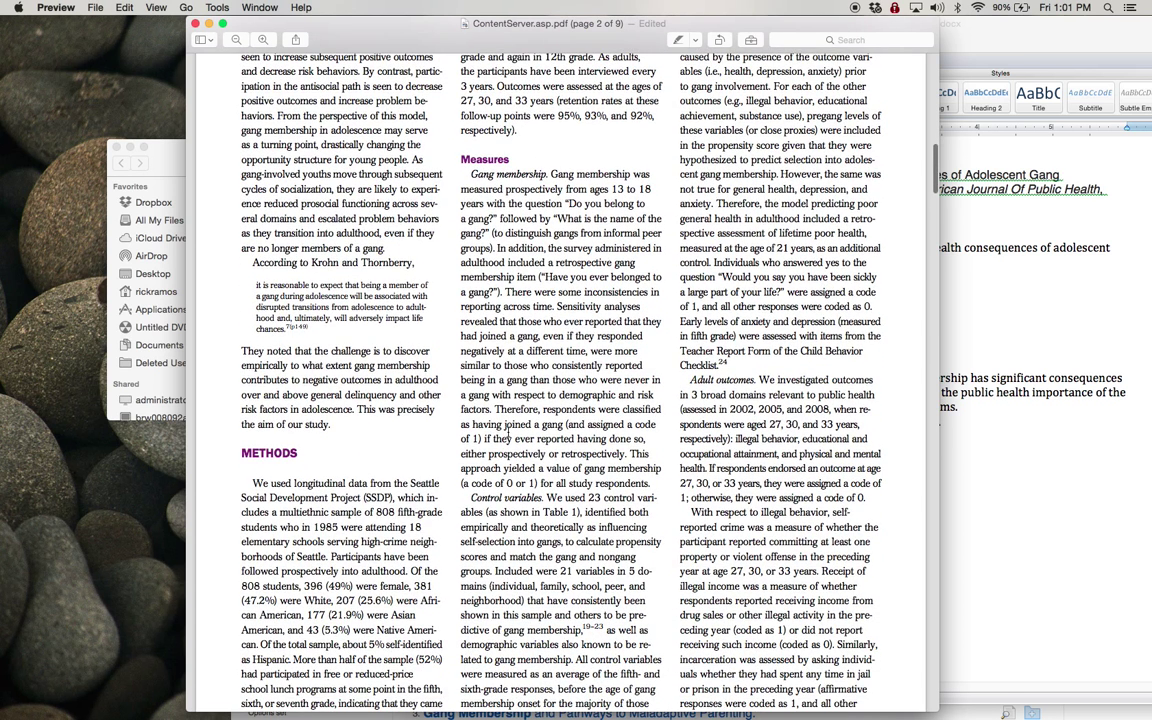
scroll("down", 3)
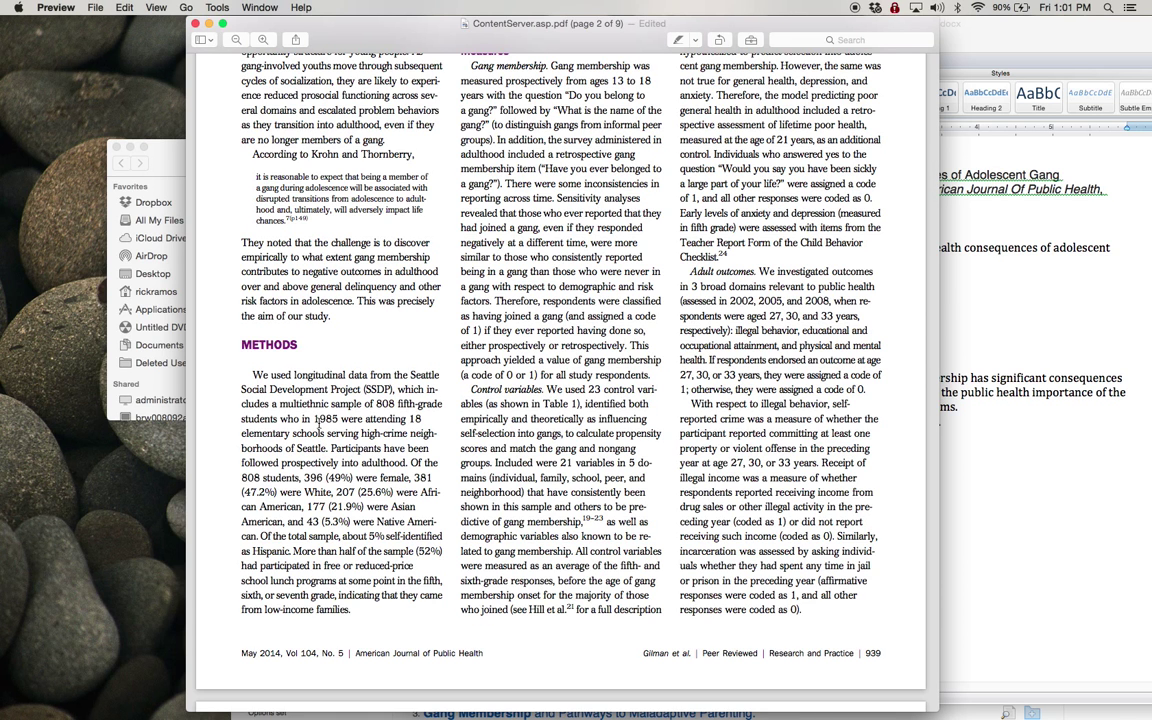
scroll("down", 3)
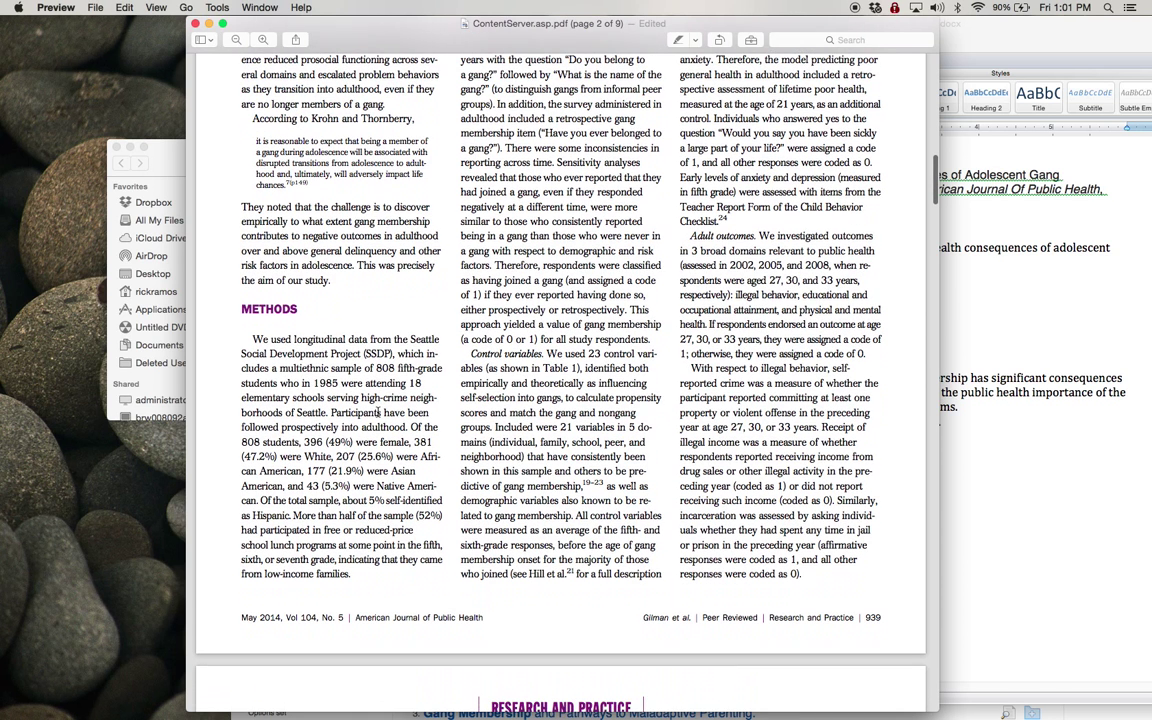
scroll("down", 3)
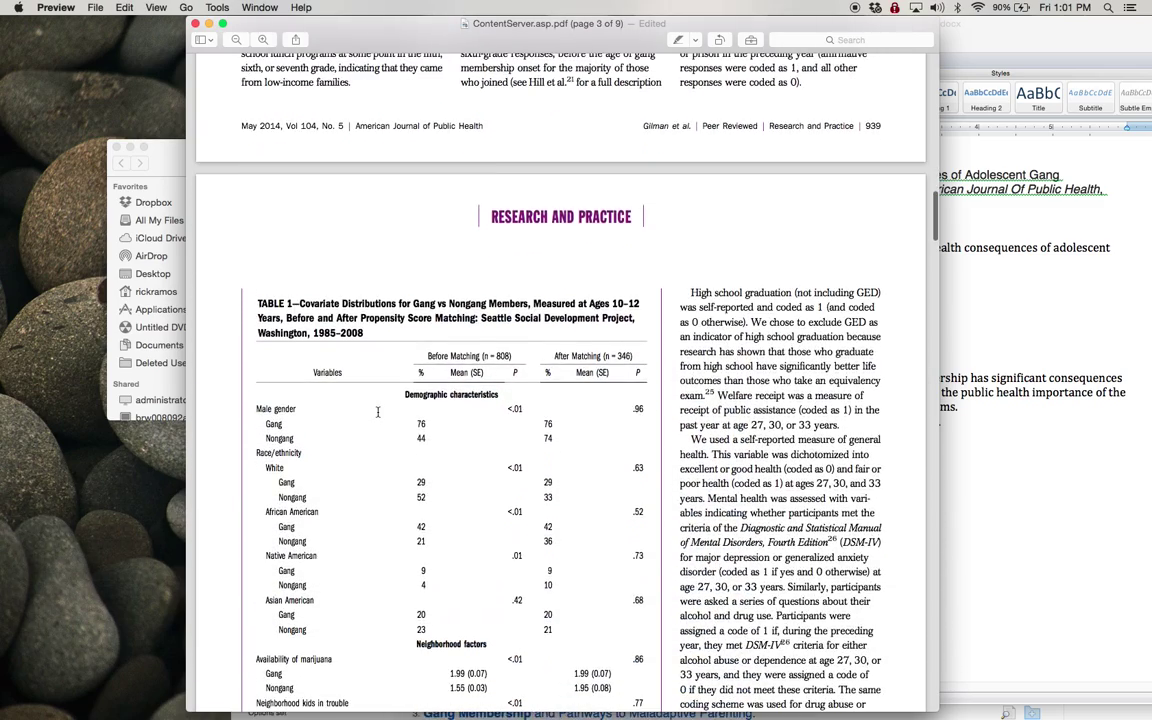
scroll("down", 3)
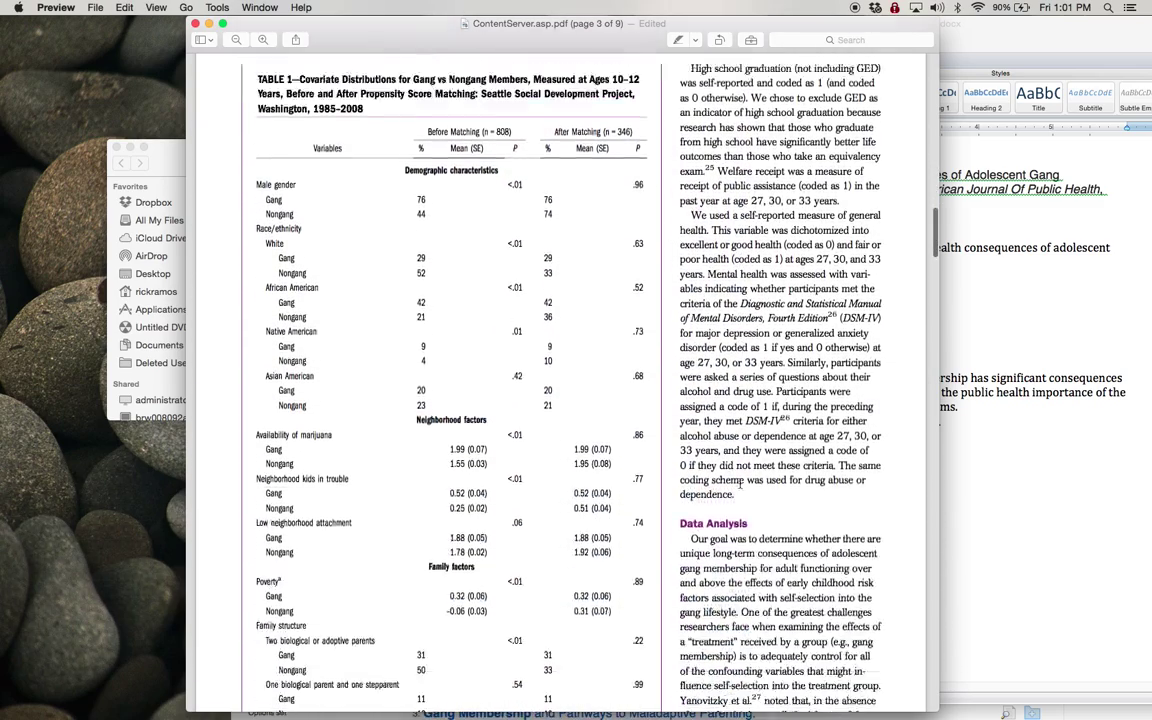
scroll("down", 3)
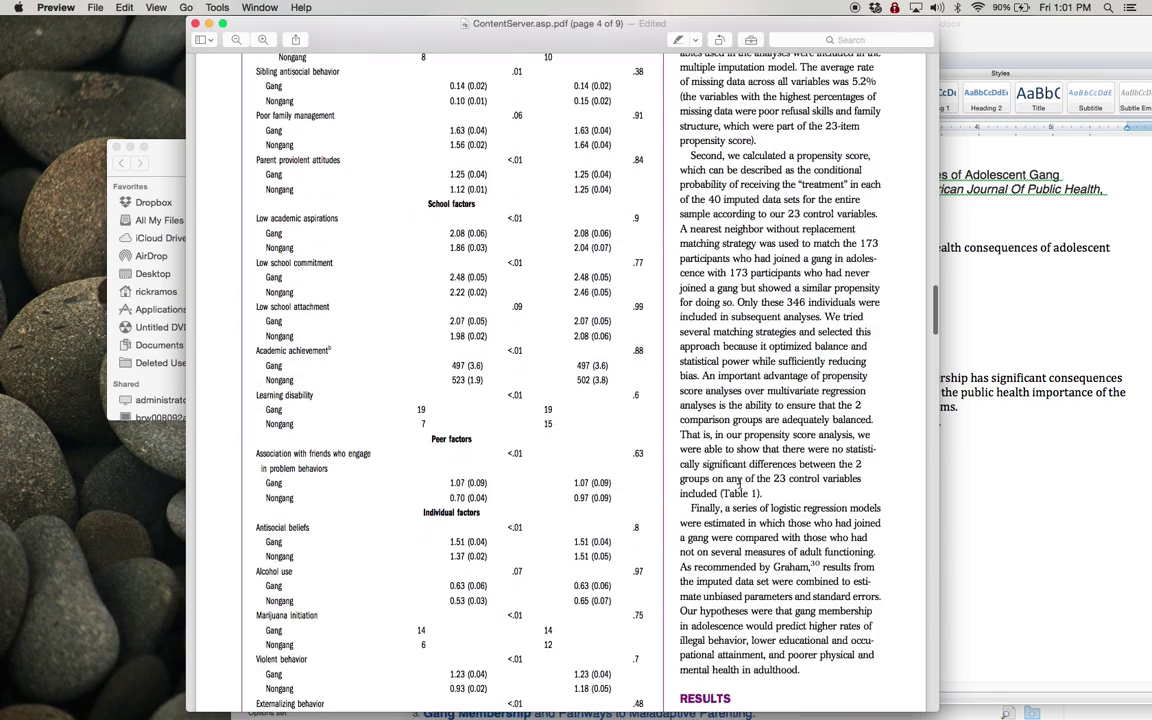
scroll("down", 3)
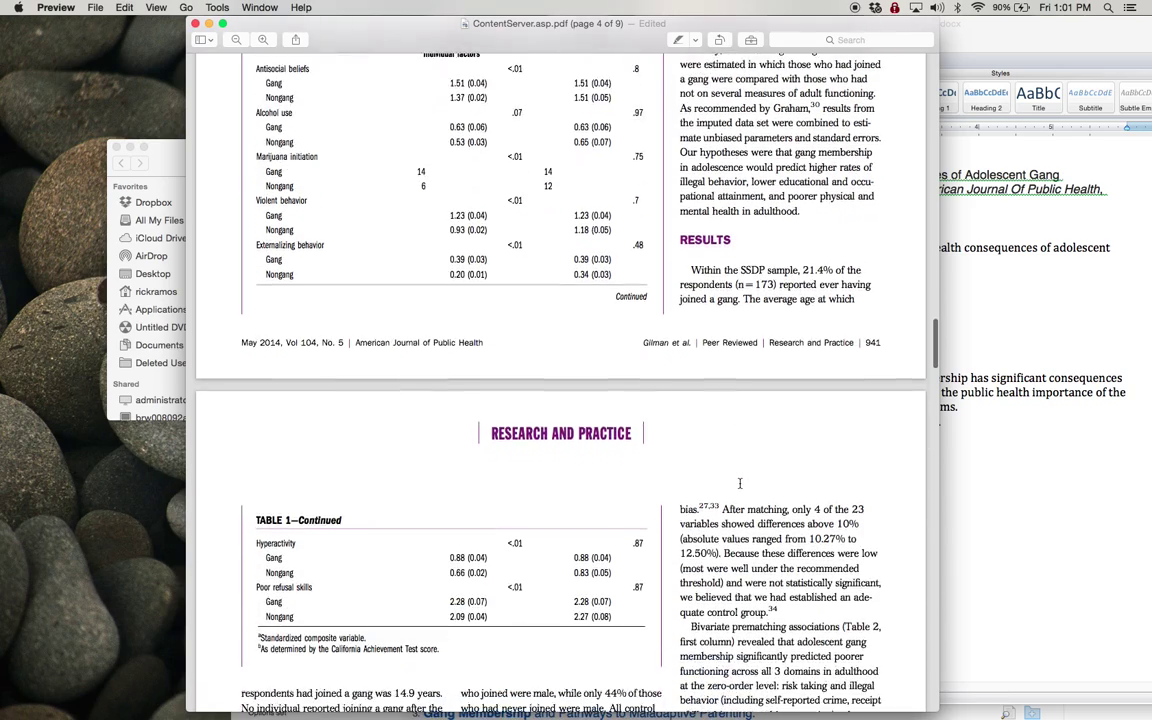
scroll("down", 3)
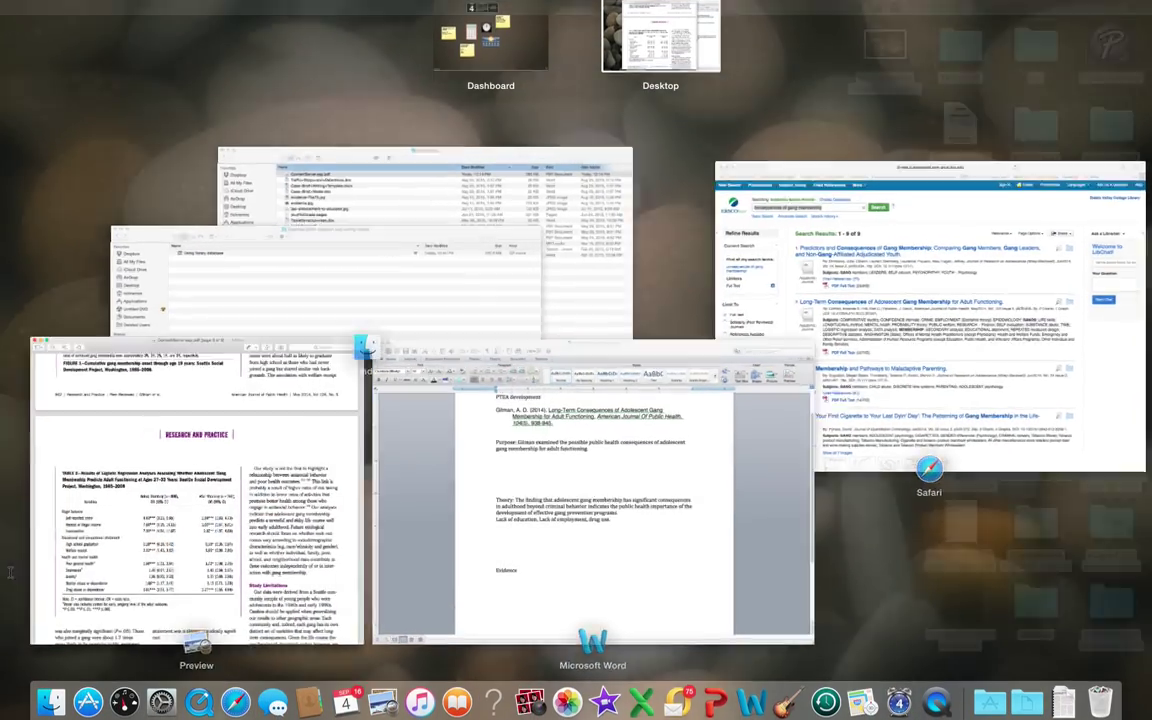
- Bring the PTEA development document back to the front
left_click(193, 530)
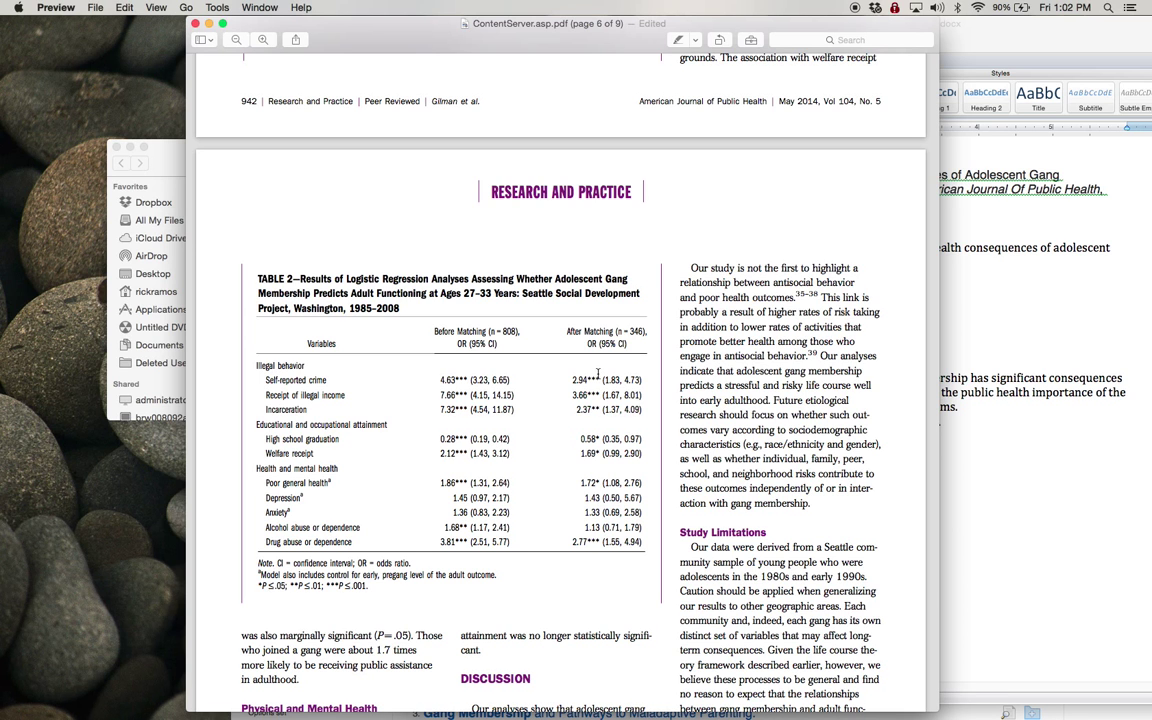
scroll("down", 3)
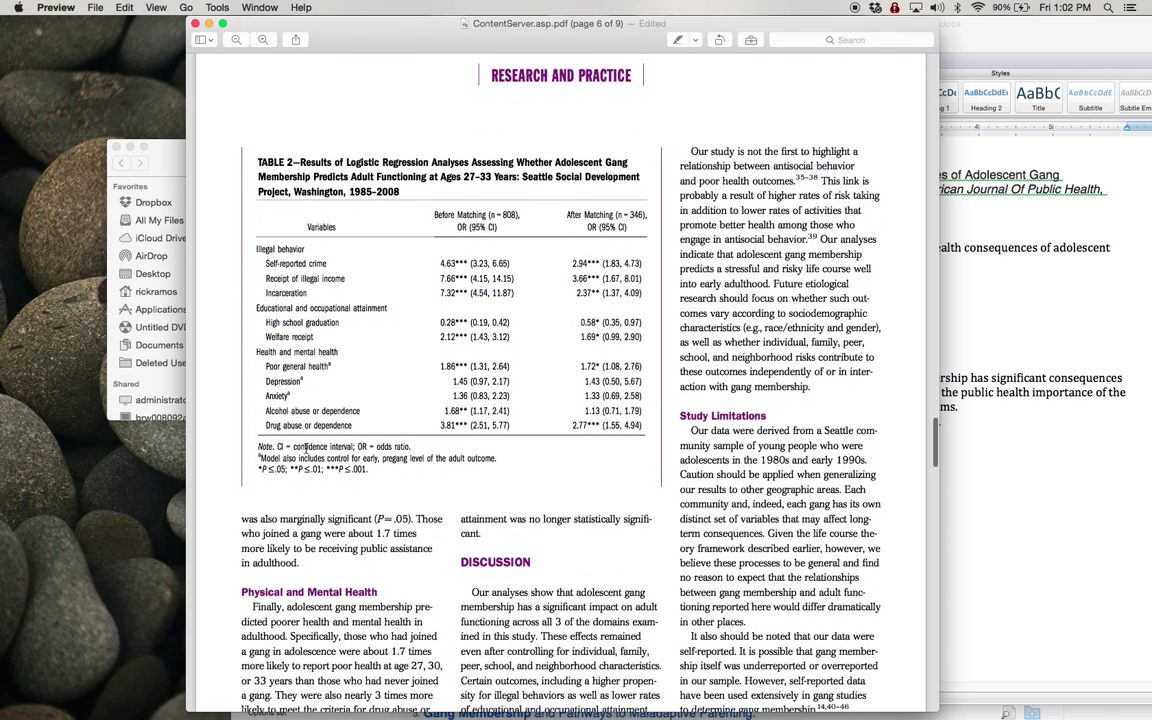
scroll("down", 3)
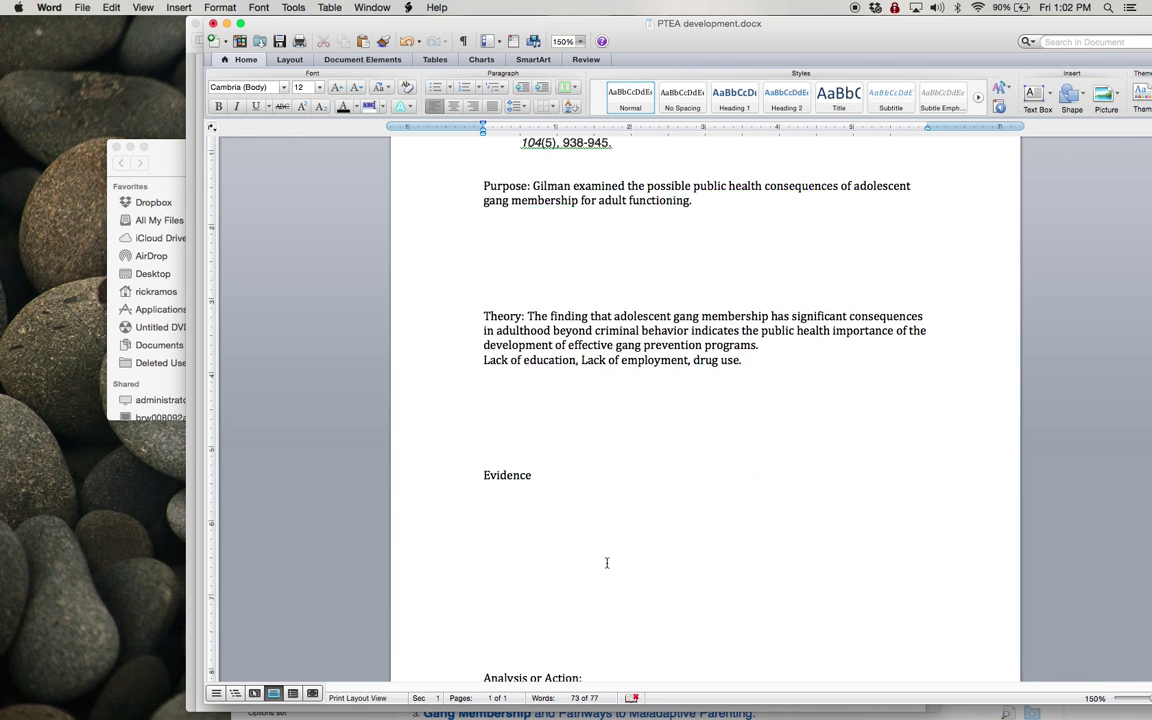
- Paste the gang members' criminal behavior and Levitt and Vankatesh passages under Evidence
scroll("down", 3)
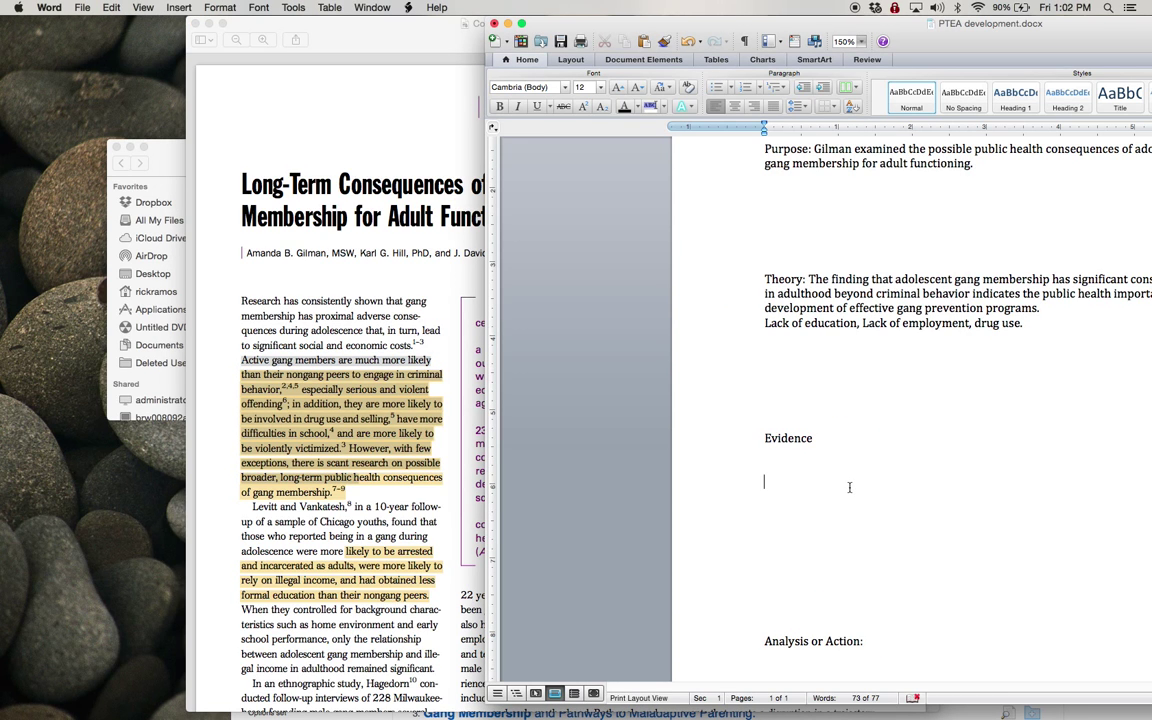
key("cmd+v")
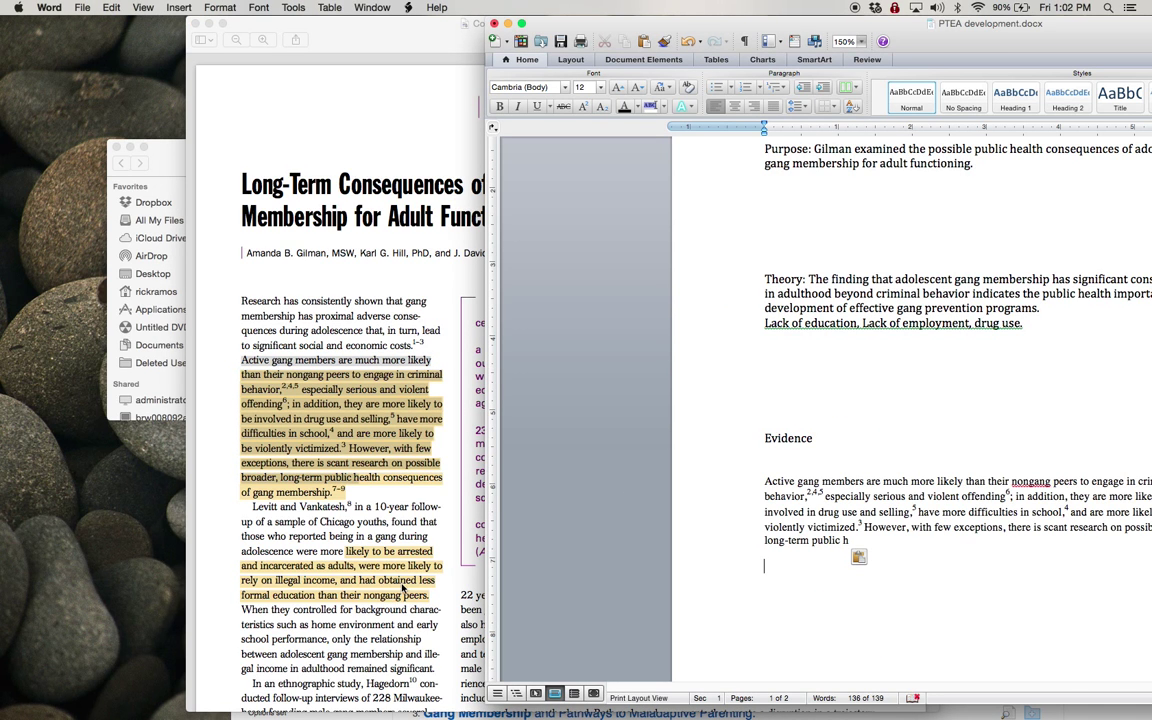
scroll("down", 3)
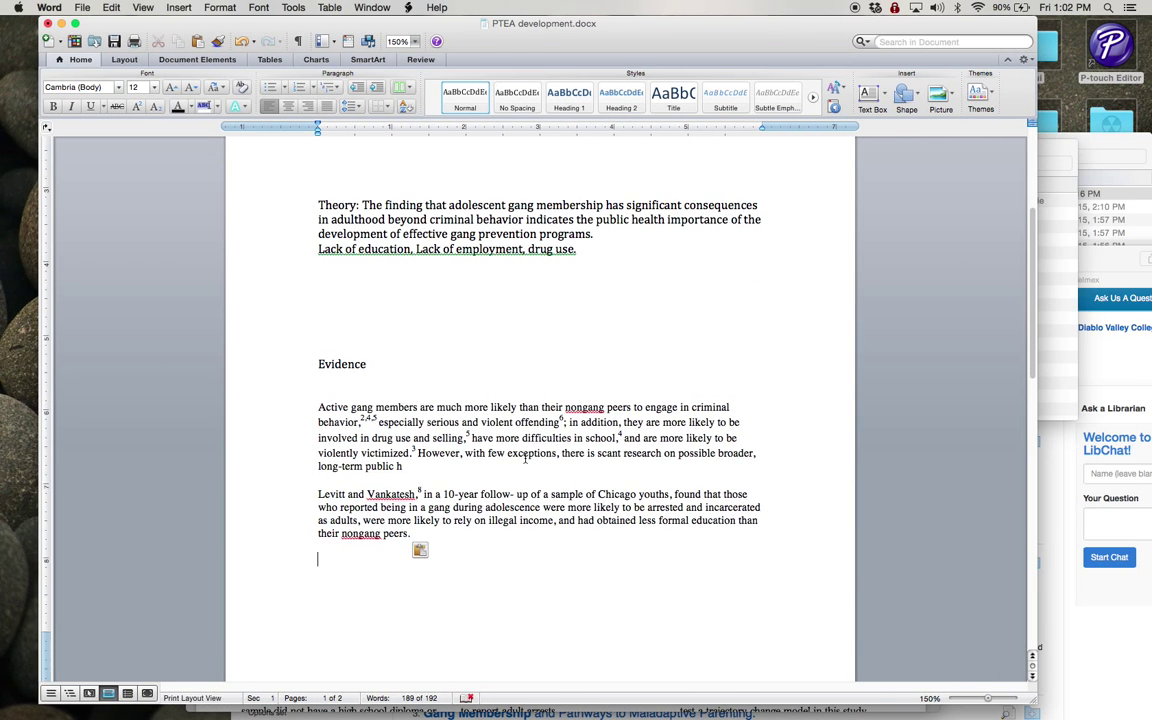
- Begin the Analysis sentence: 'The data tends ... membership in young...'
scroll("down", 3)
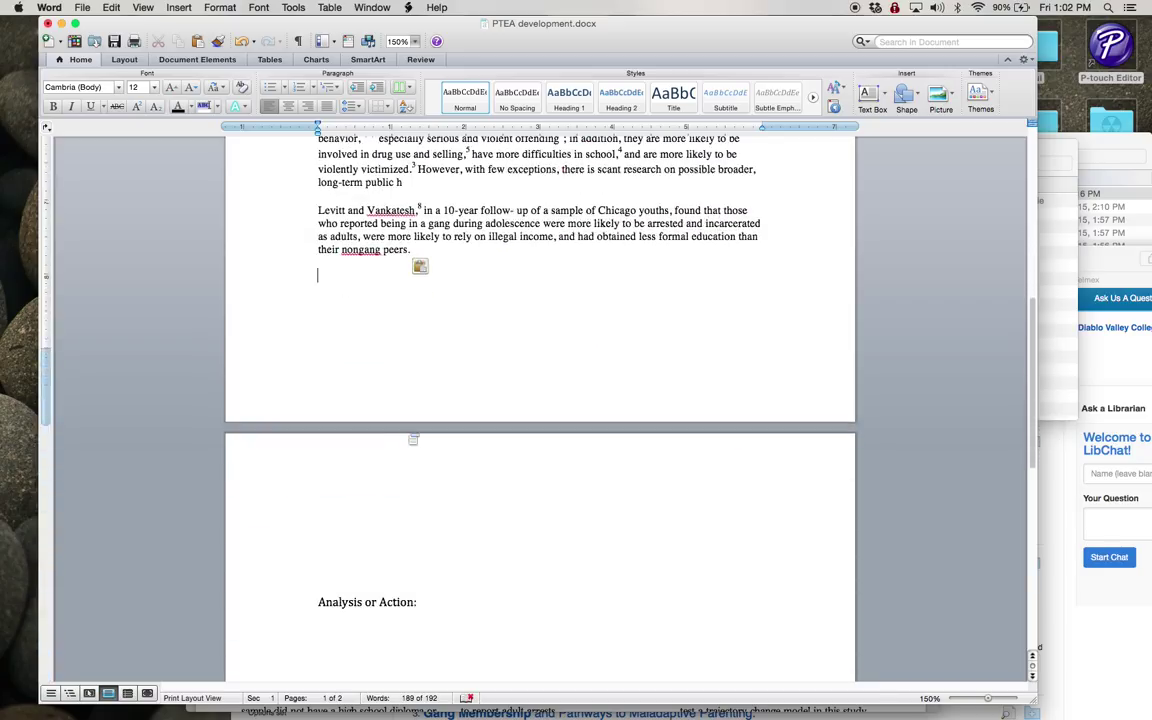
scroll("down", 3)
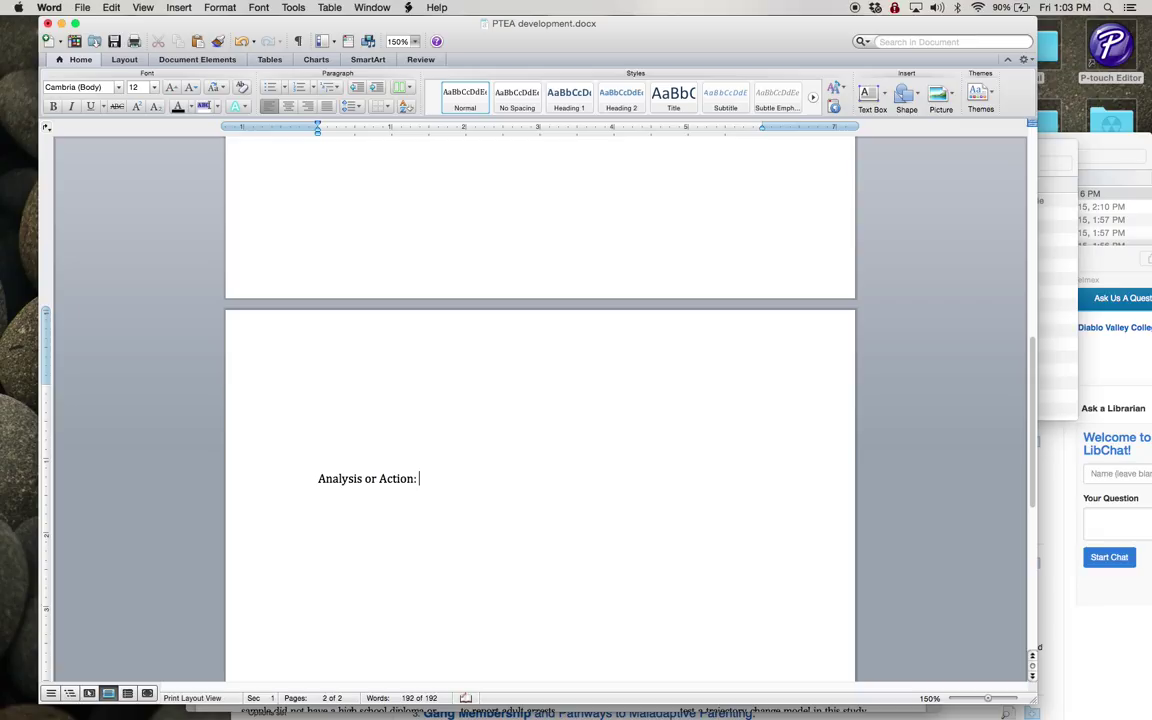
type("The")
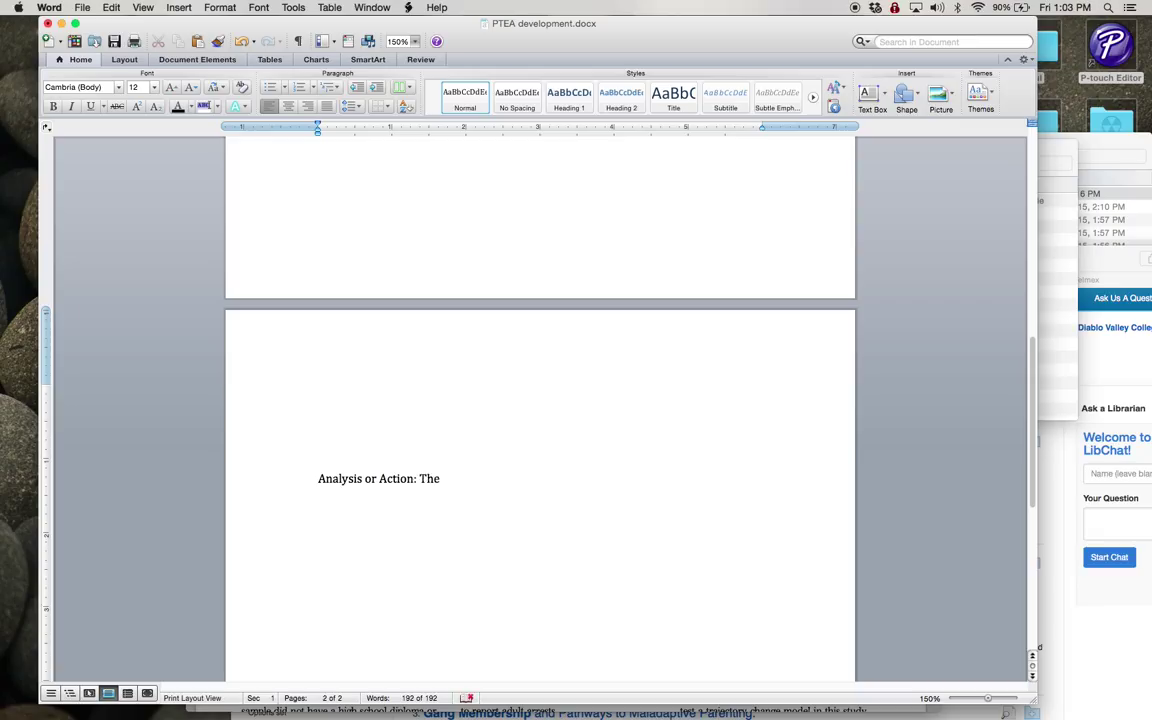
type("data tends to show that gang")
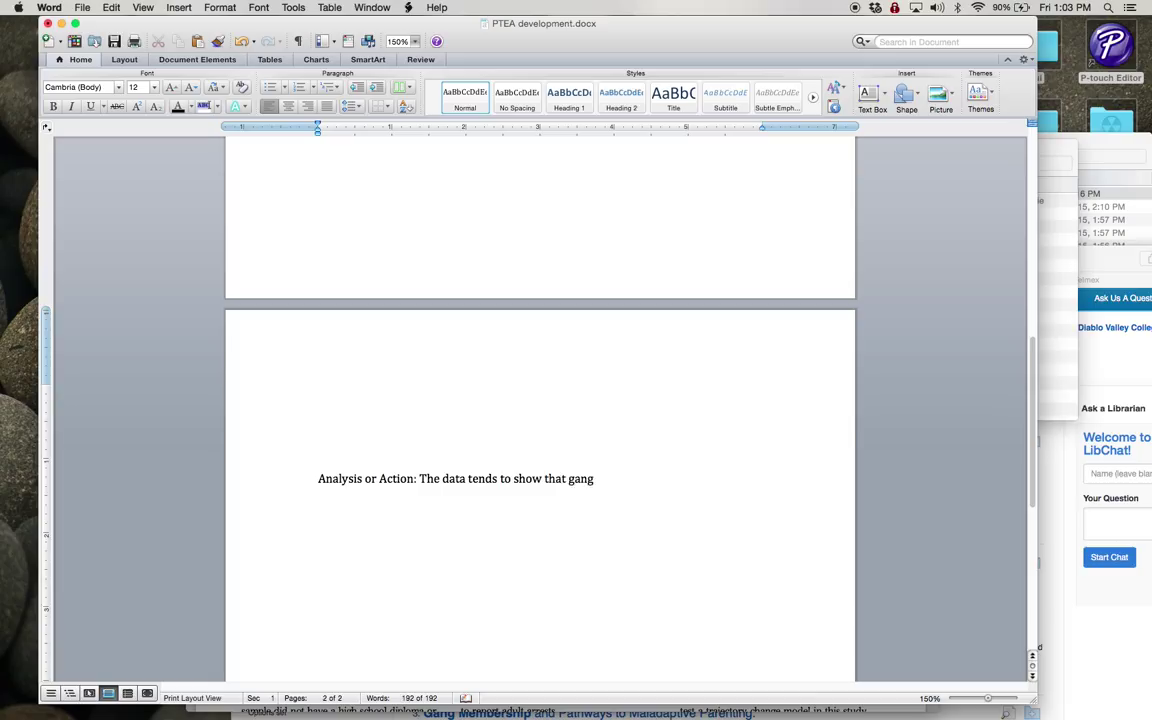
type("membership li")
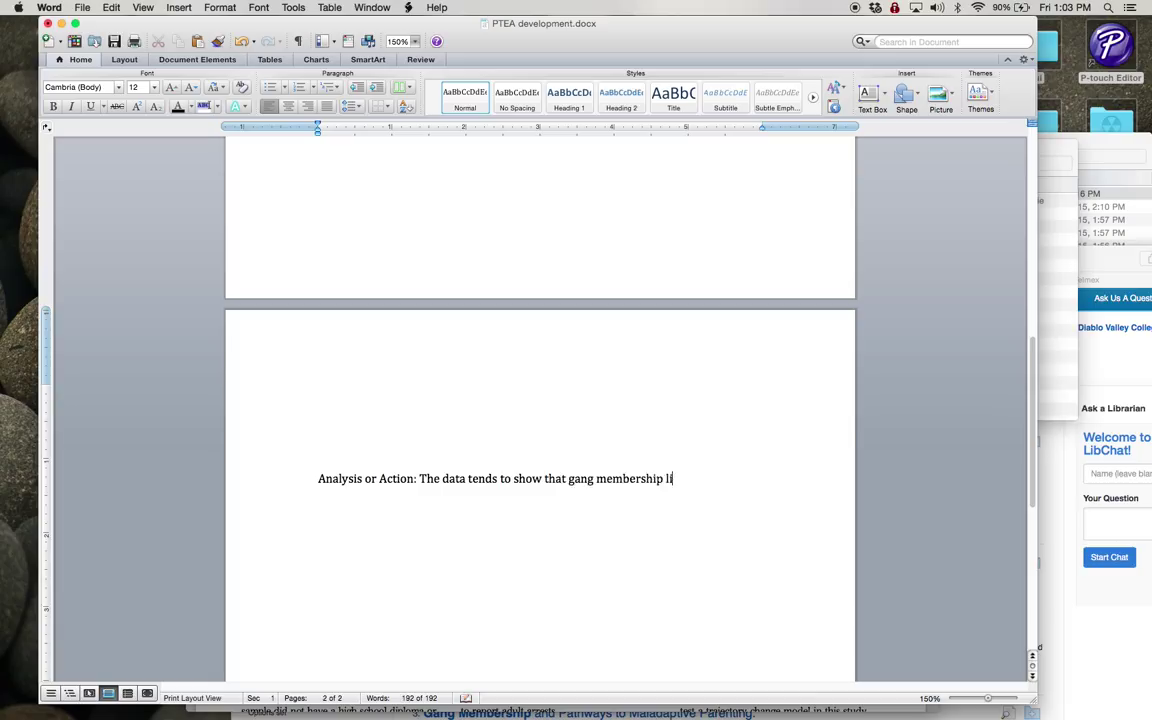
type("in")
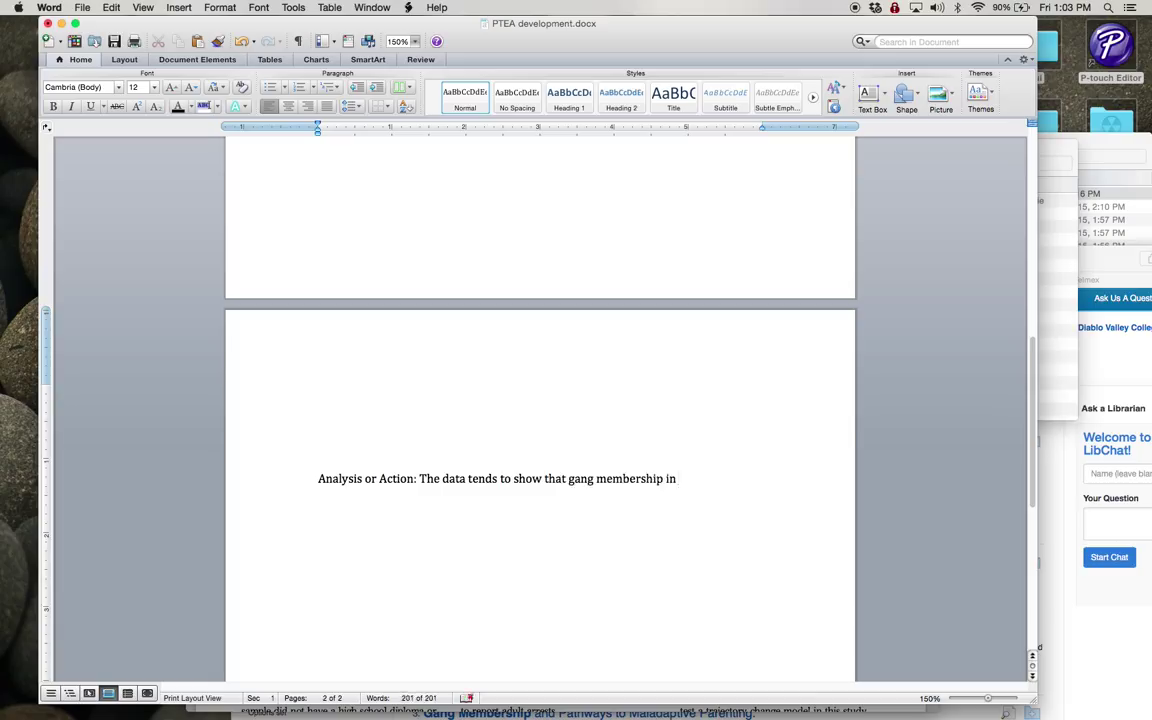
type("younger years")
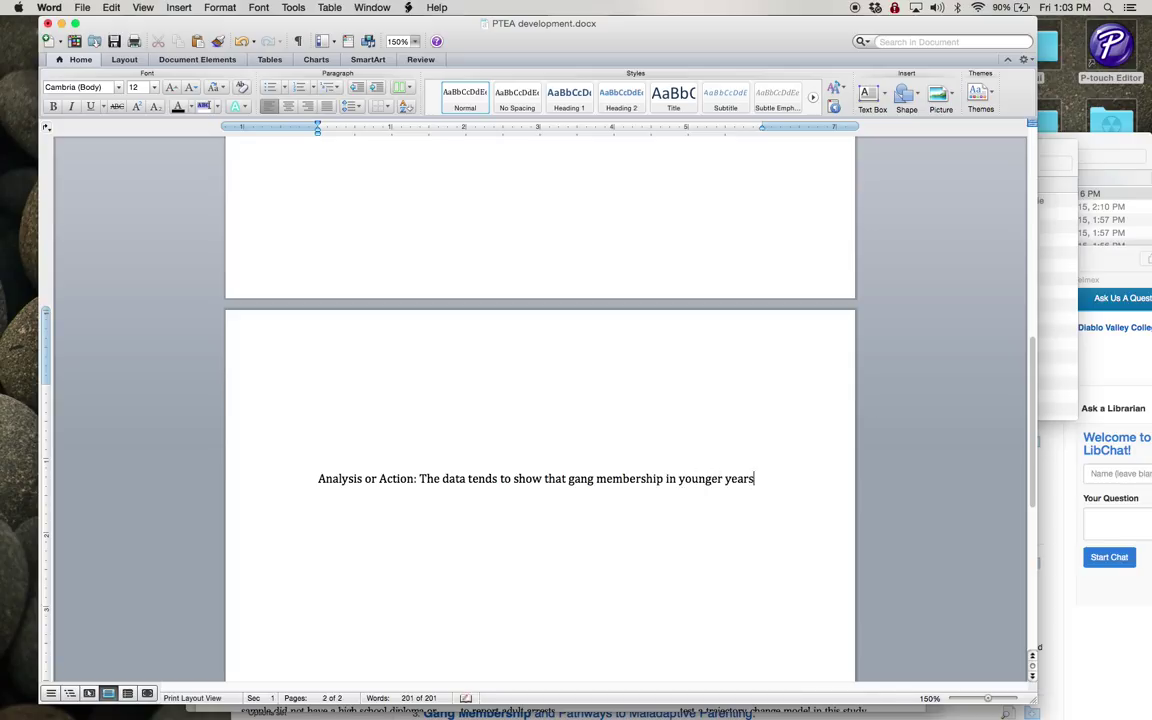
- Finish with 'leads to more adult dysfunction than those not in gangs' and fix 'dysfunction'
type("leads to")
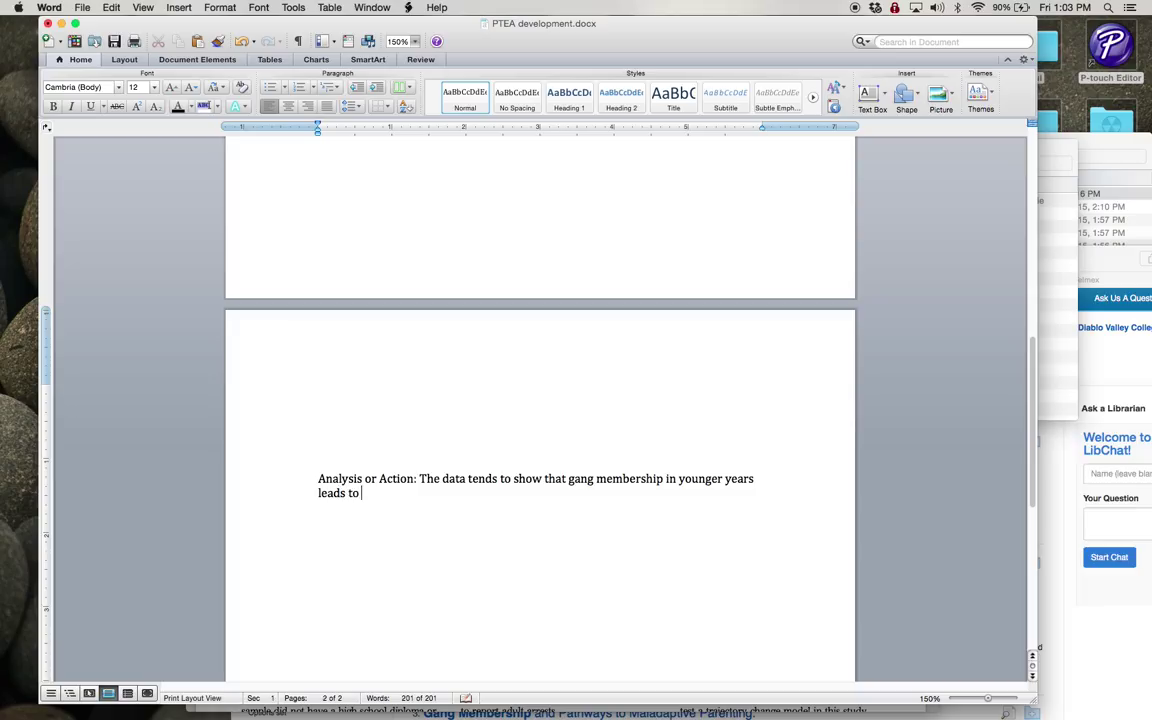
type("more")
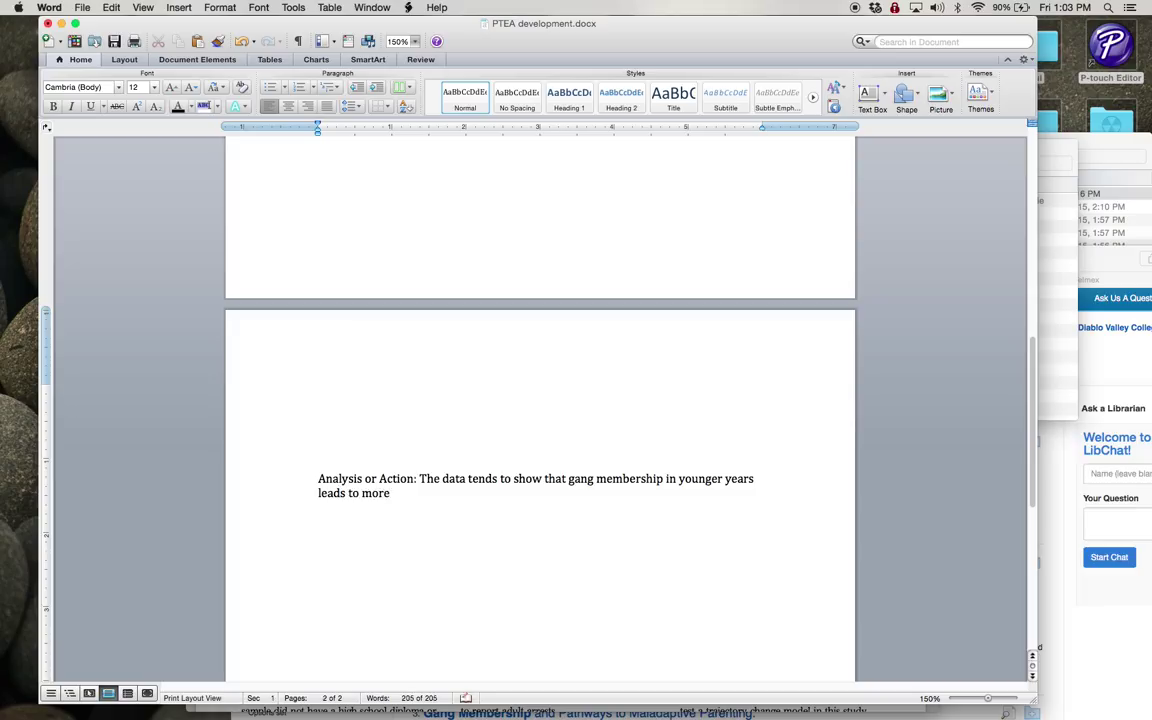
type("adult")
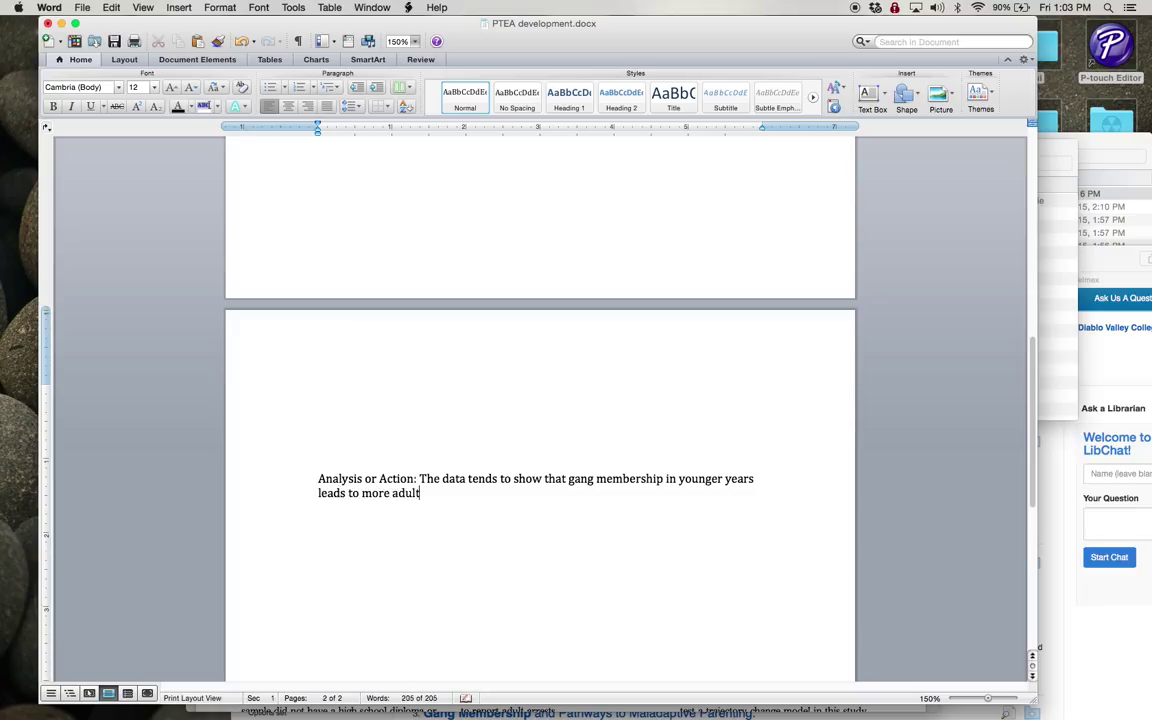
type("disfunction then those w")
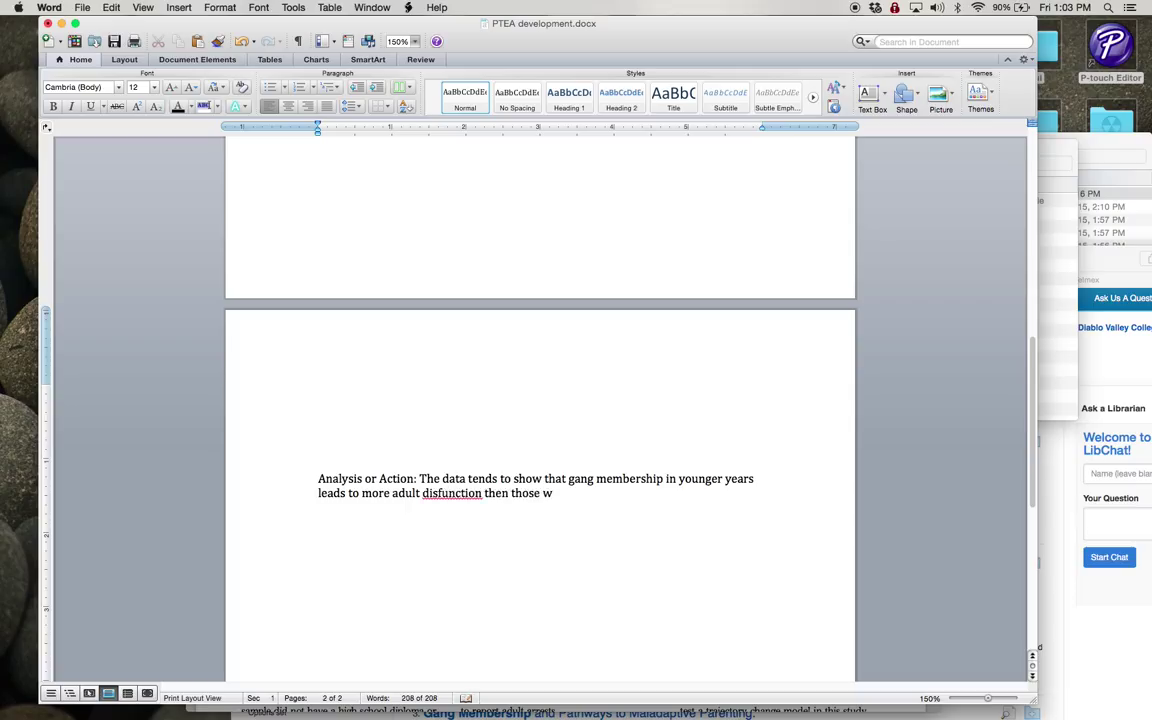
type("ho are not in ga")
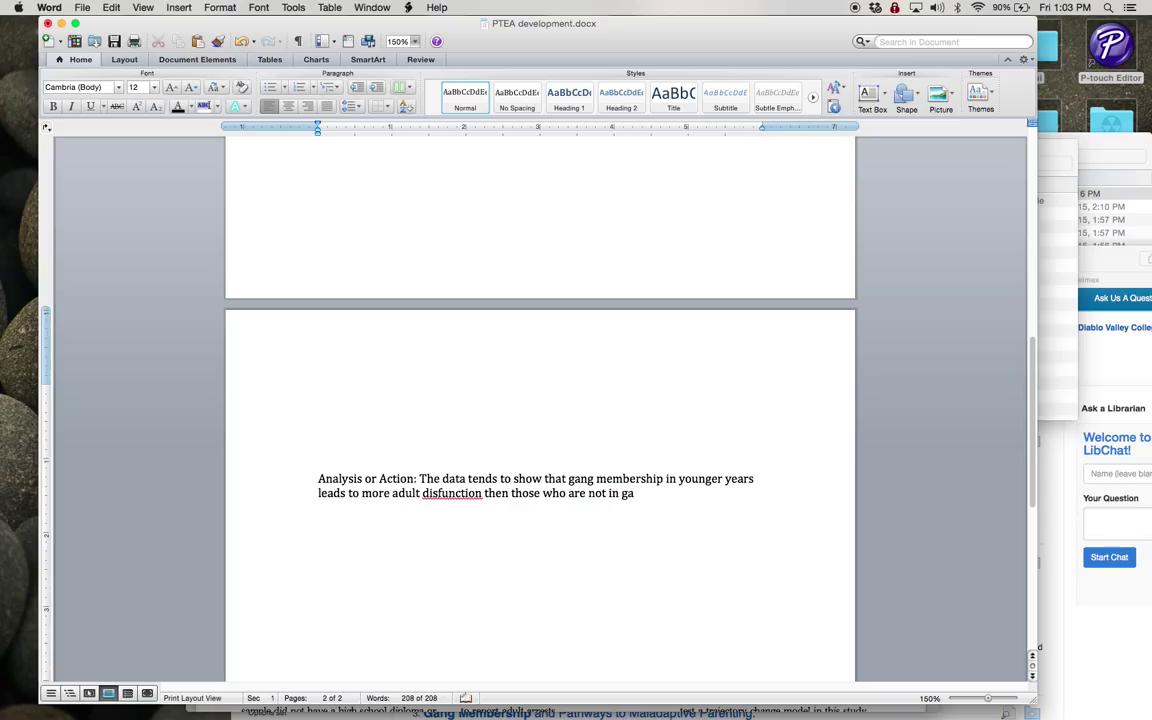
type("ngs.")
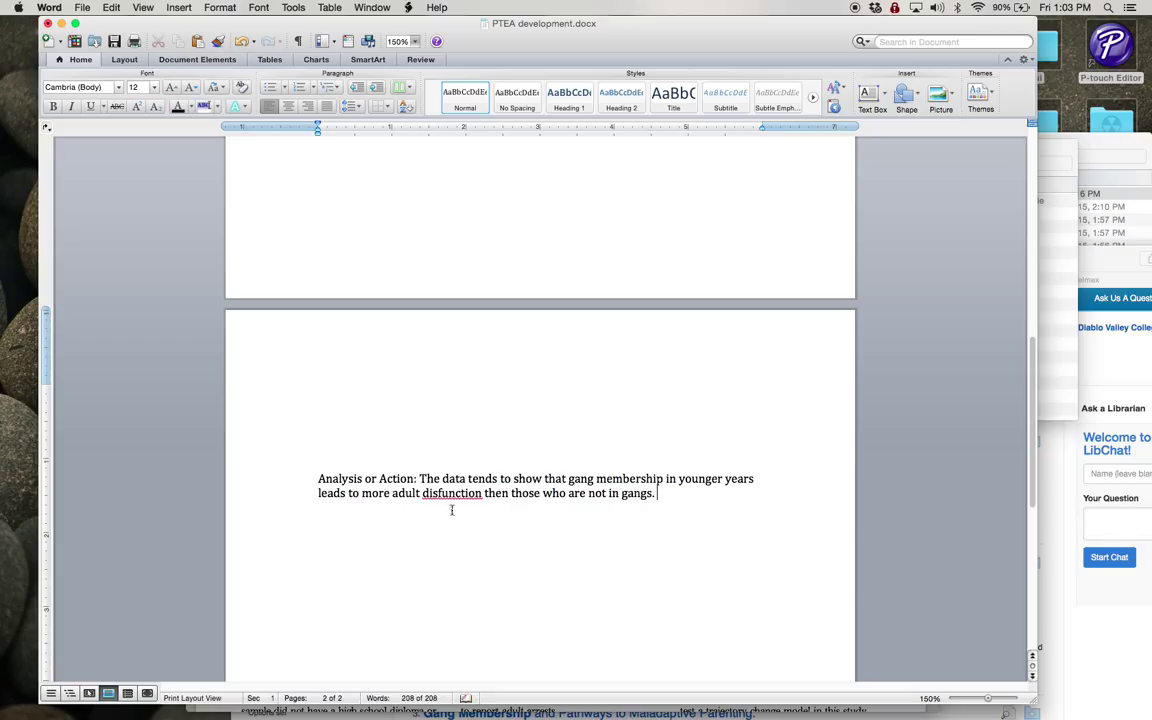
right_click(451, 493)
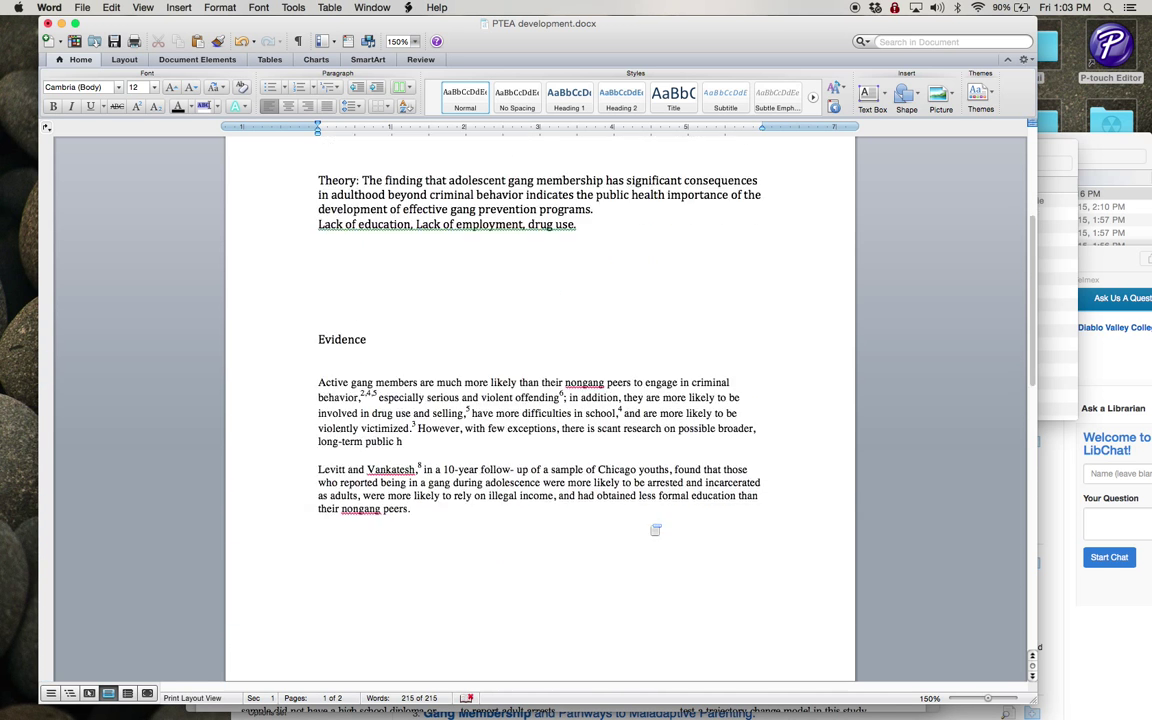
- Place the cursor near the Analysis sentence to remove extra blank lines and the page break
scroll("down", 3)
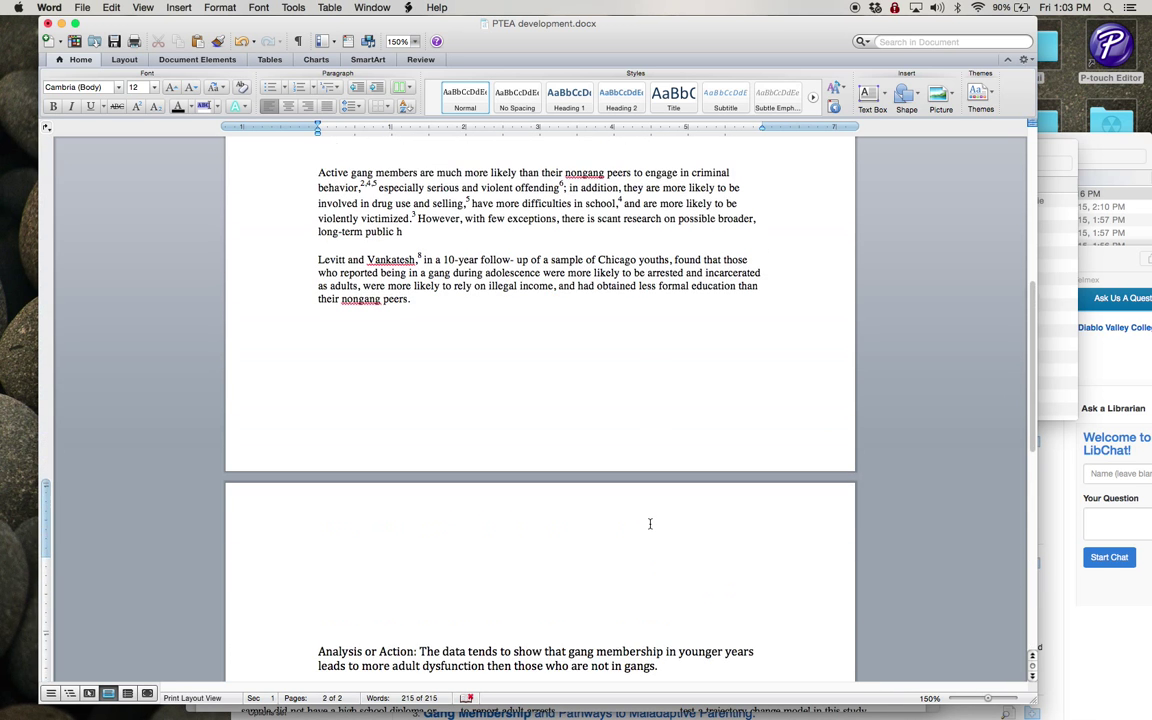
scroll("down", 3)
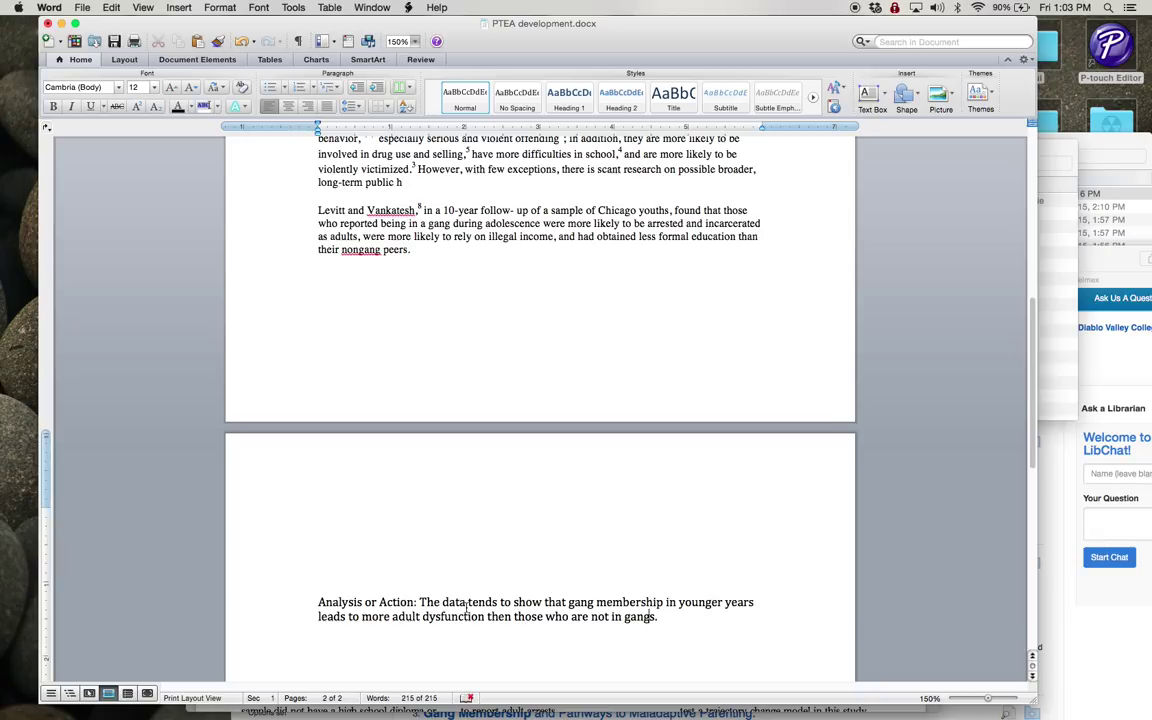
left_click(423, 602)
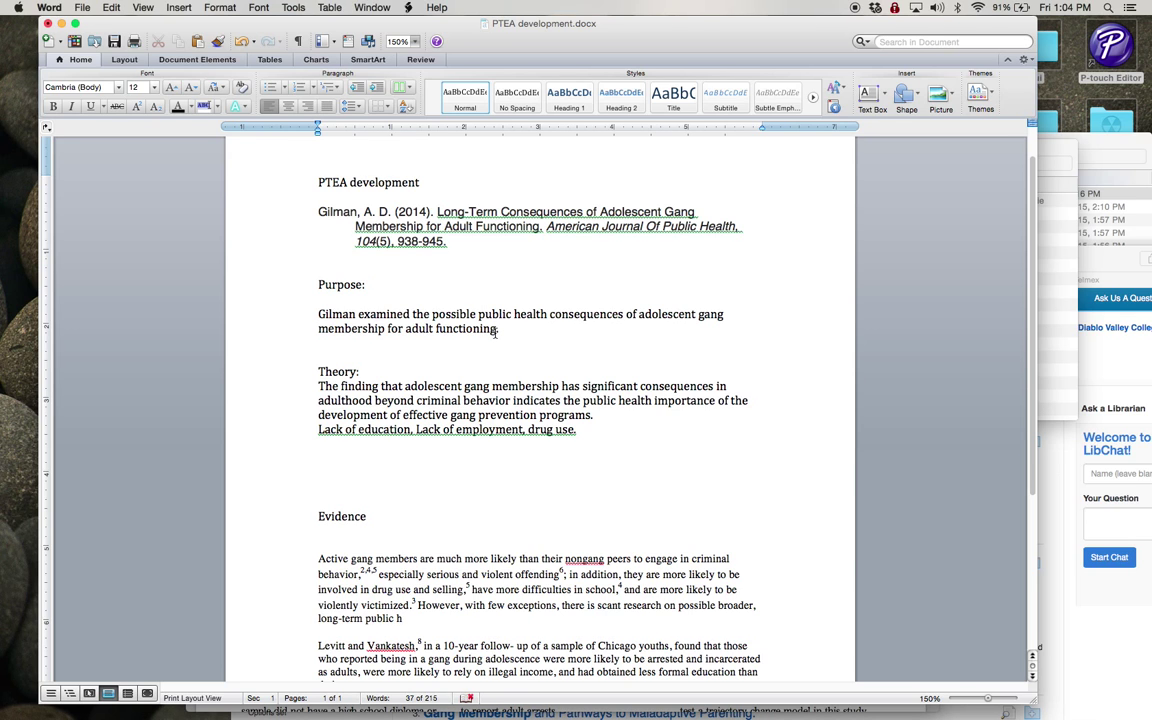
- Add the citation (Gilman, 2014) after the Purpose sentence
type("G")
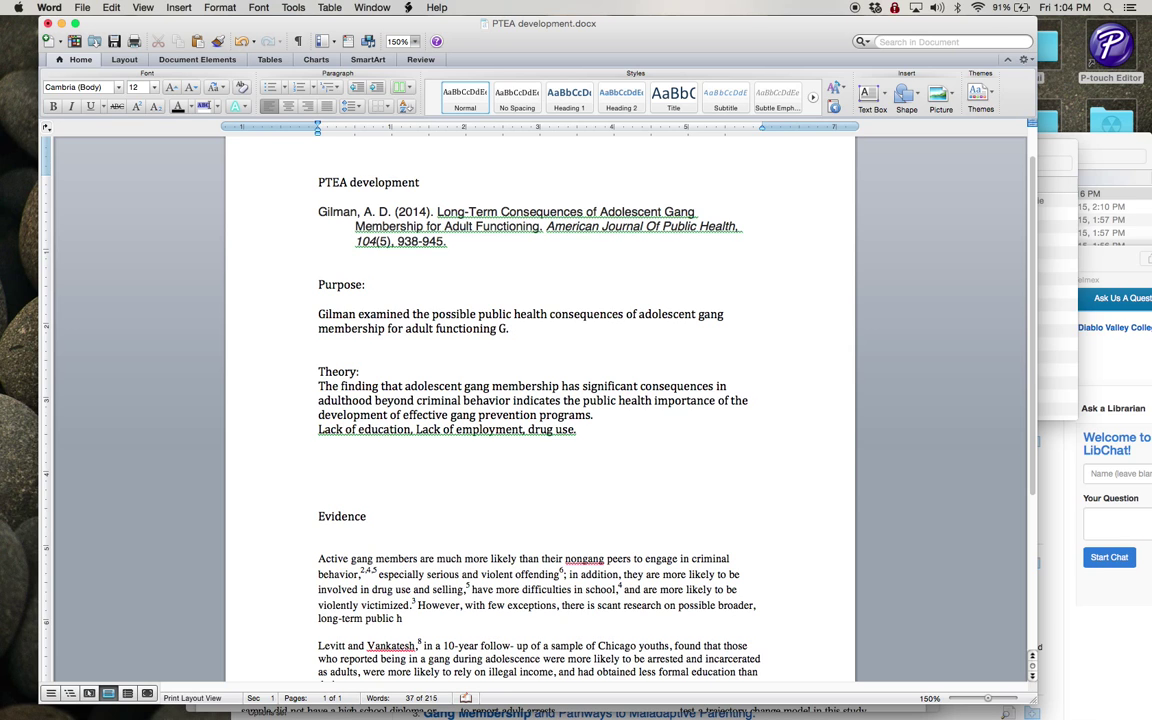
type("(Gilman,")
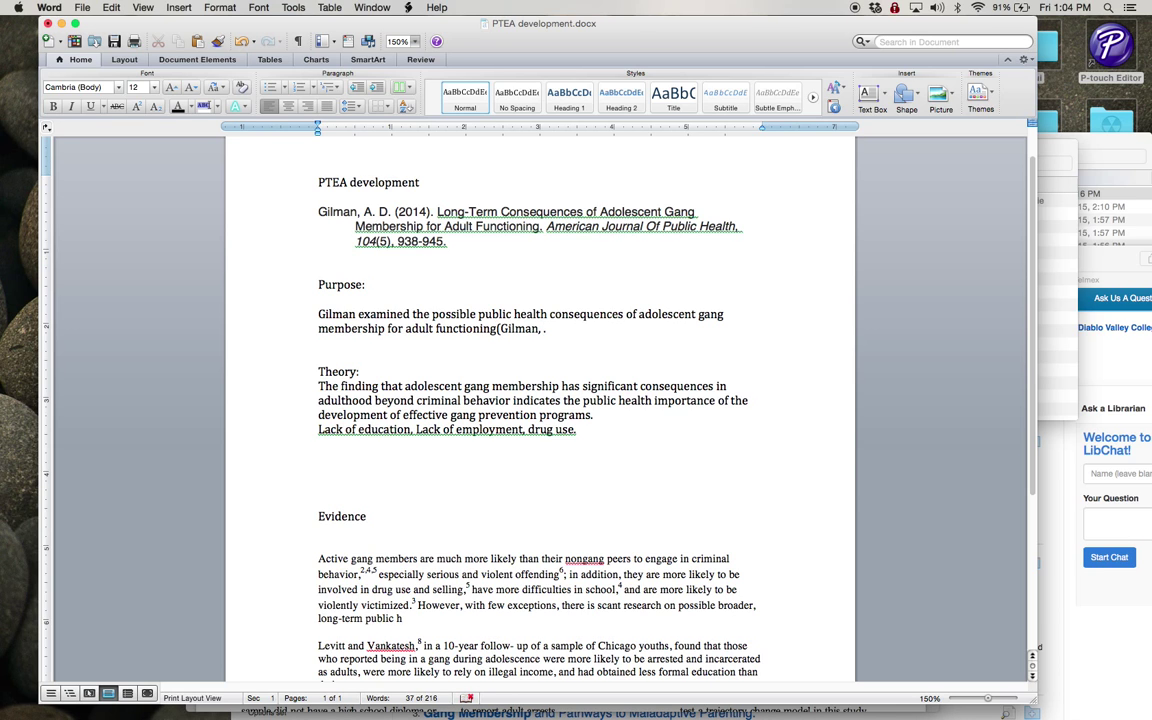
type("2014")
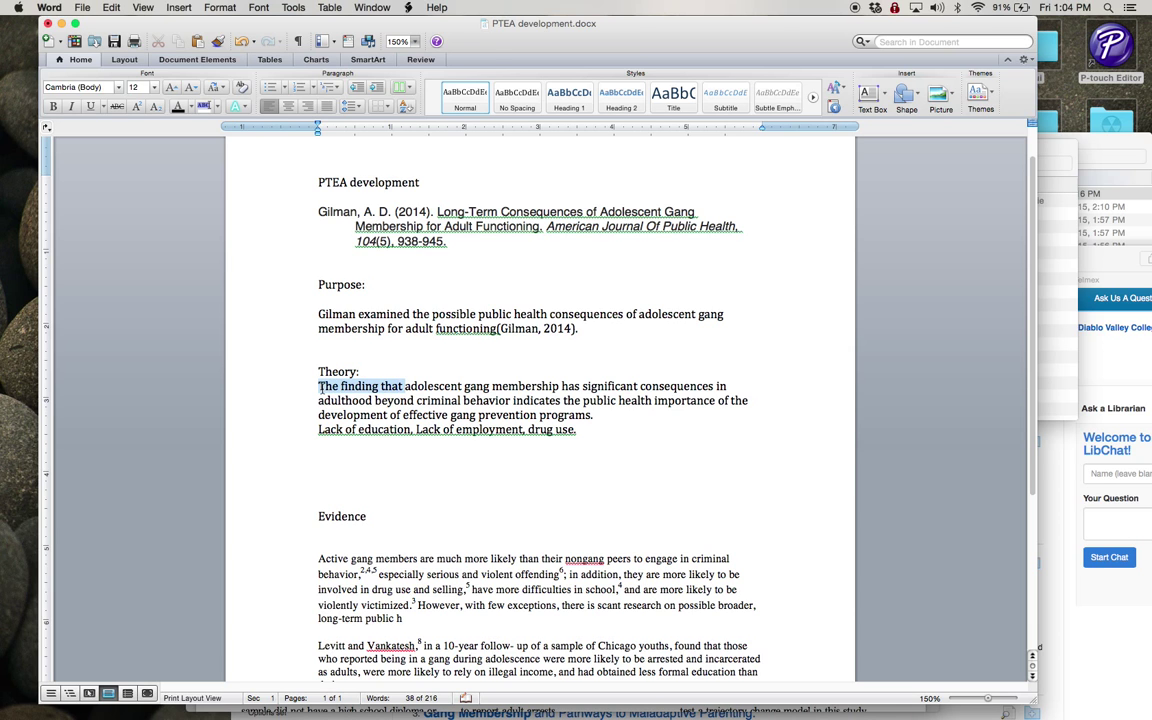
- Start the Theory sentence with 'According to Gilman (2014)'
type("Ac")
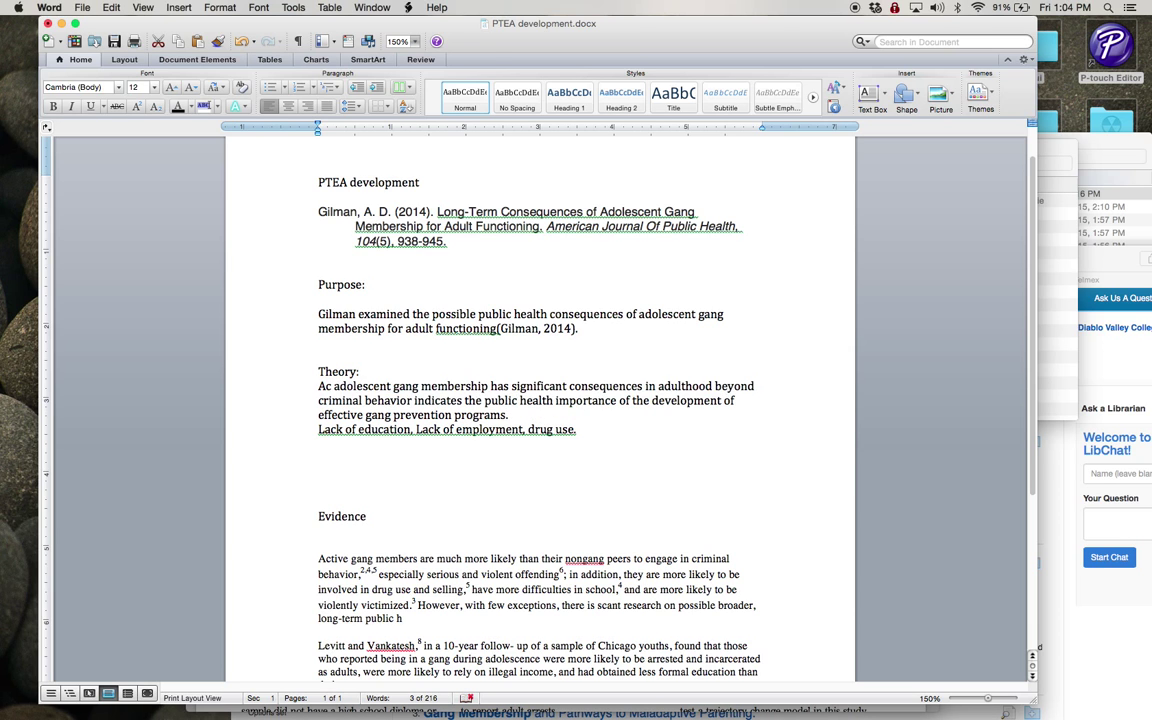
type("According to Gilman")
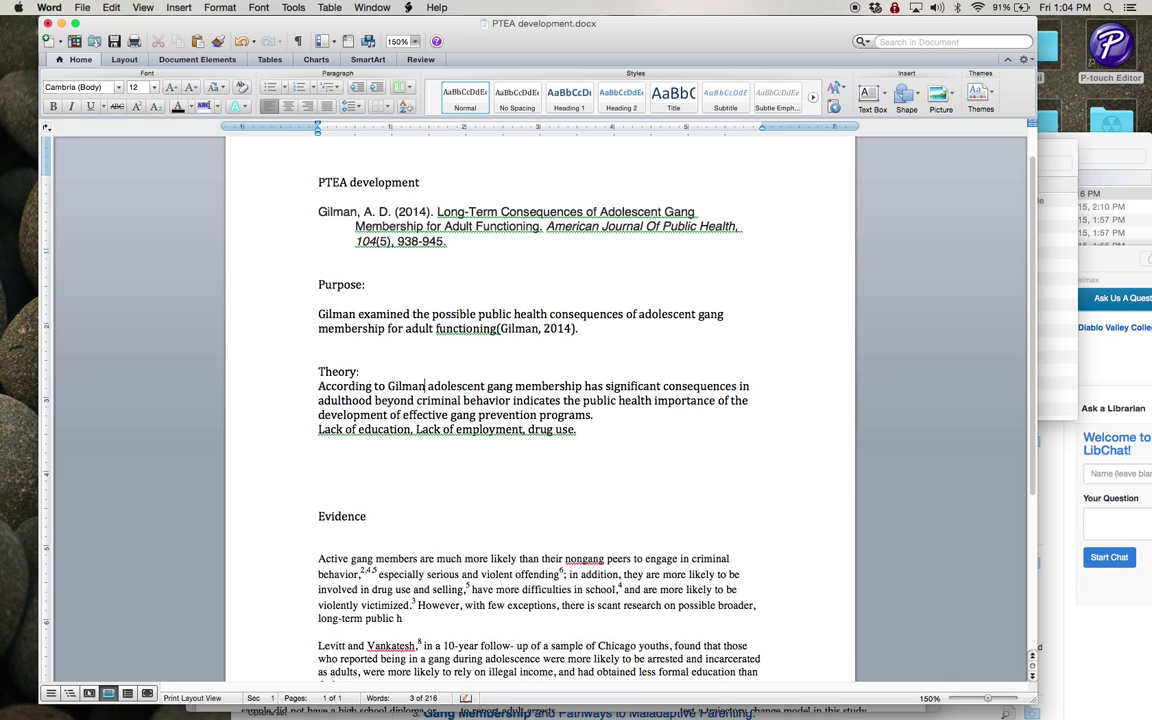
type("(2014")
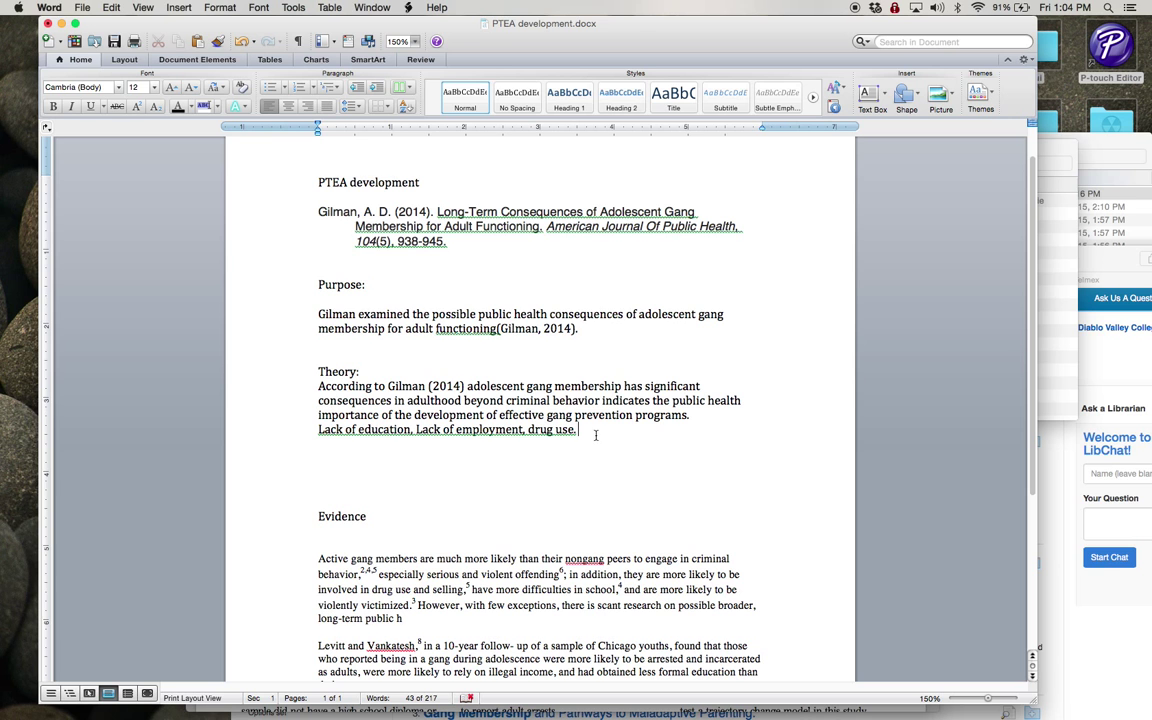
scroll("down", 3)
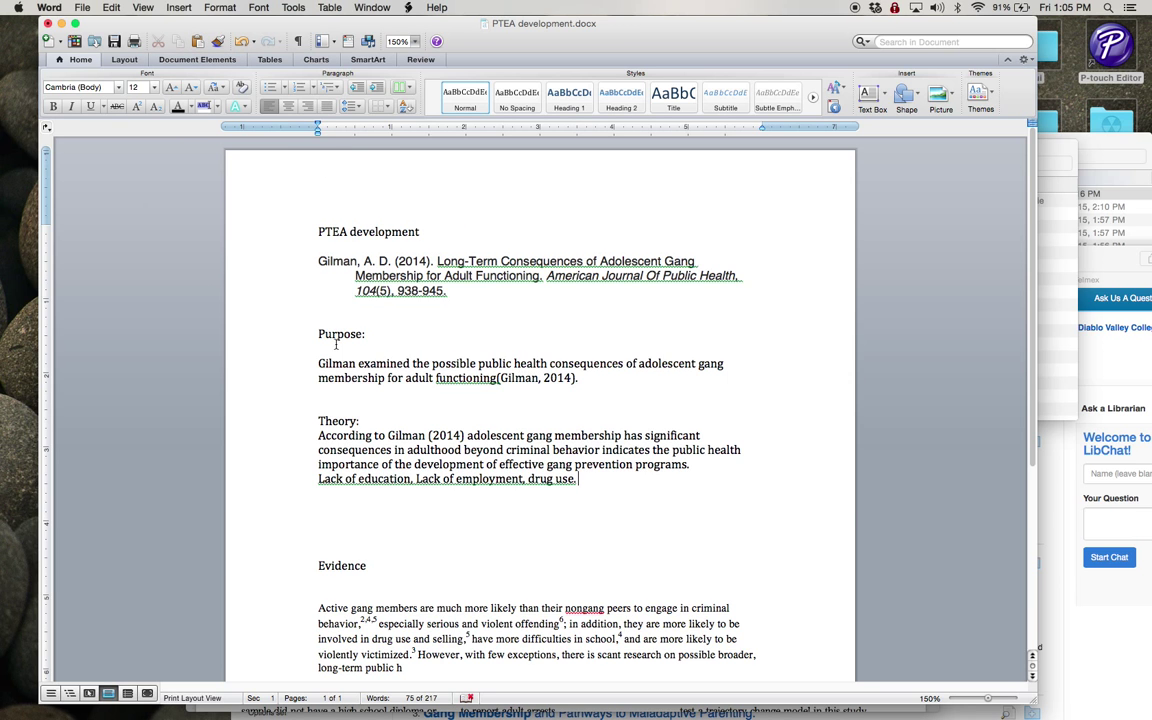
scroll("down", 3)
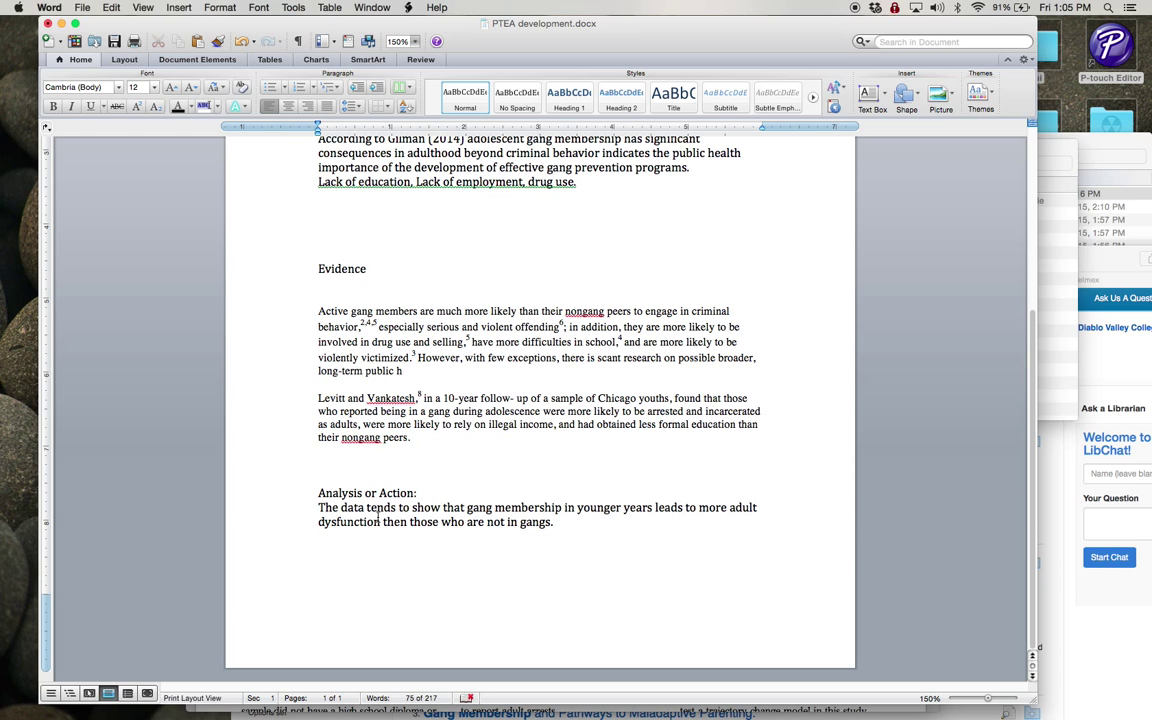
left_click(578, 182)
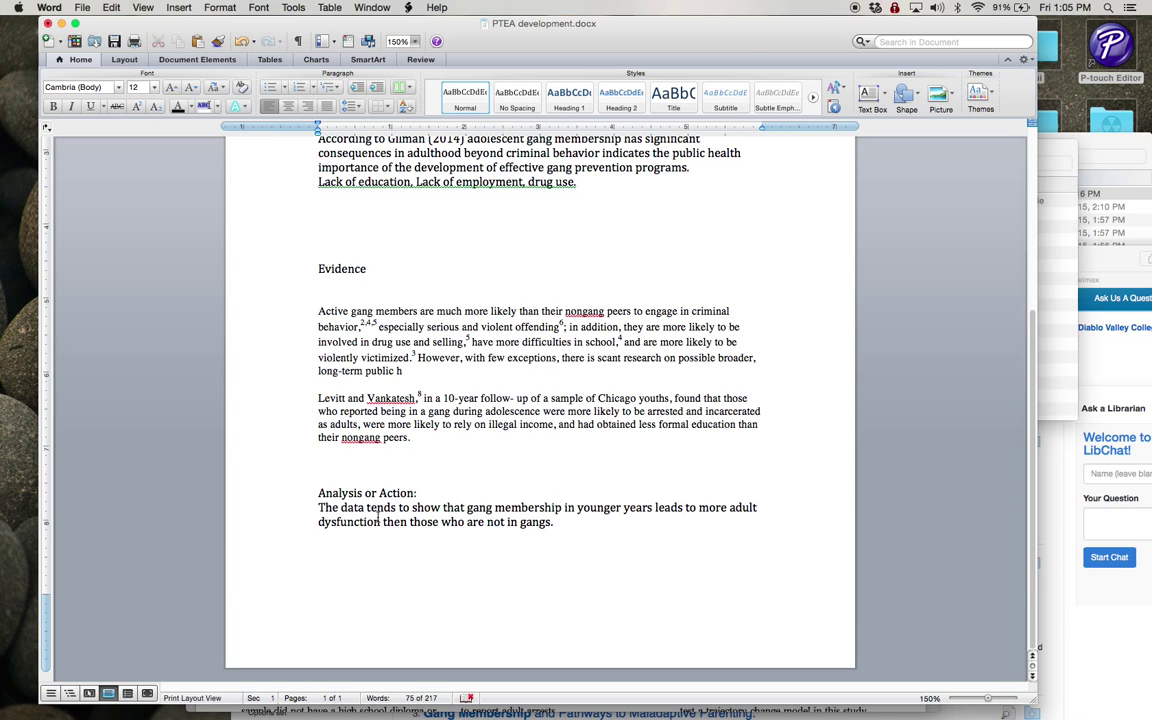
left_click(579, 182)
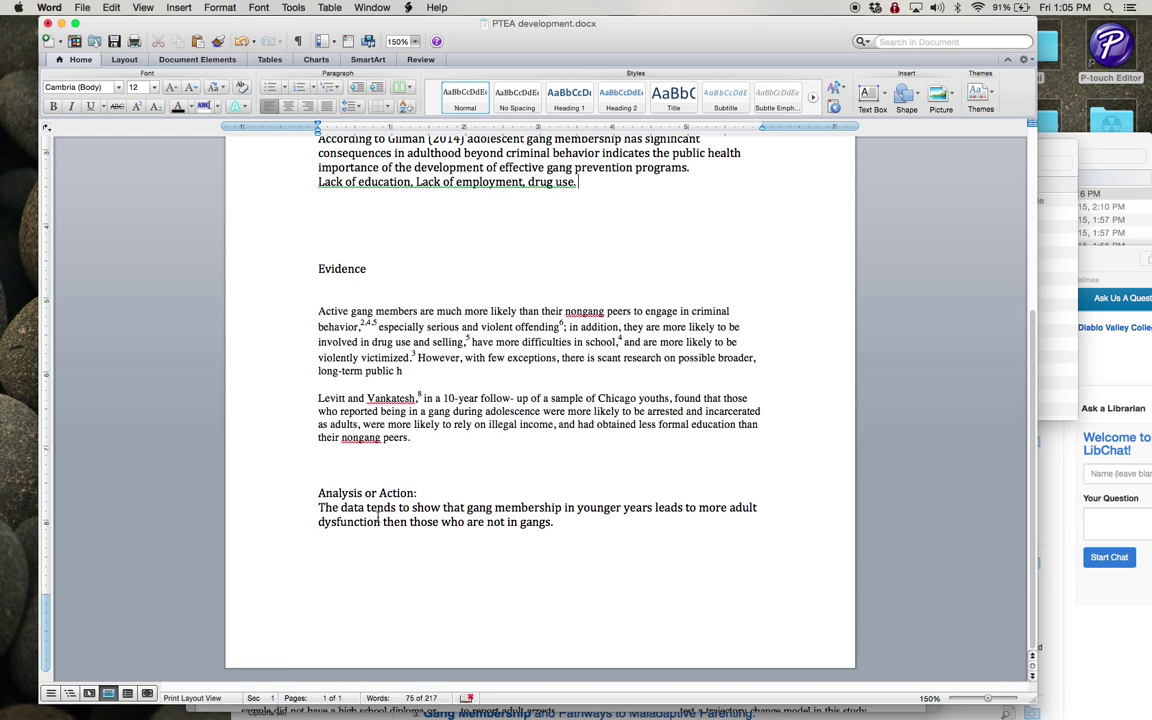